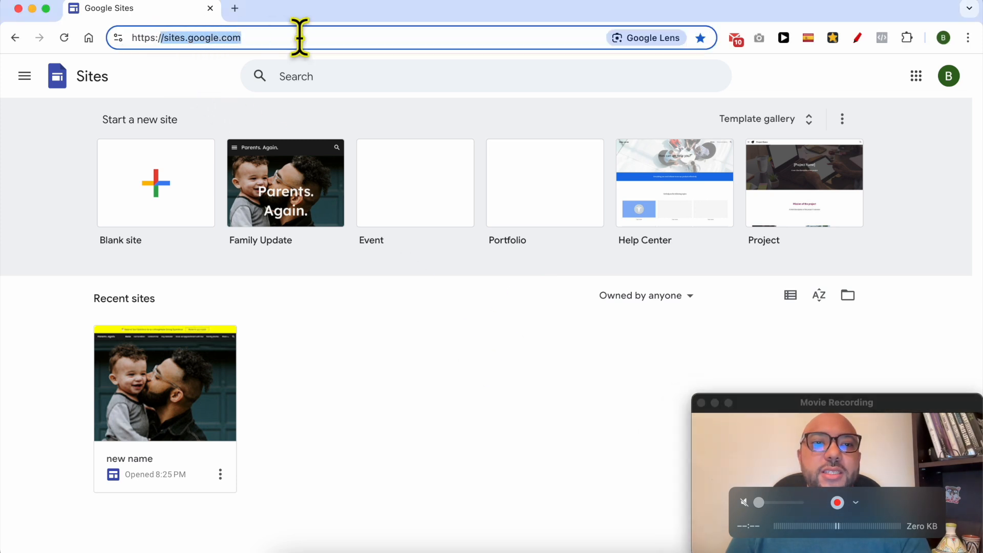
# Load the Google Sites home page and open the 'new name' site from Recent sites.
pyautogui.press('Return')
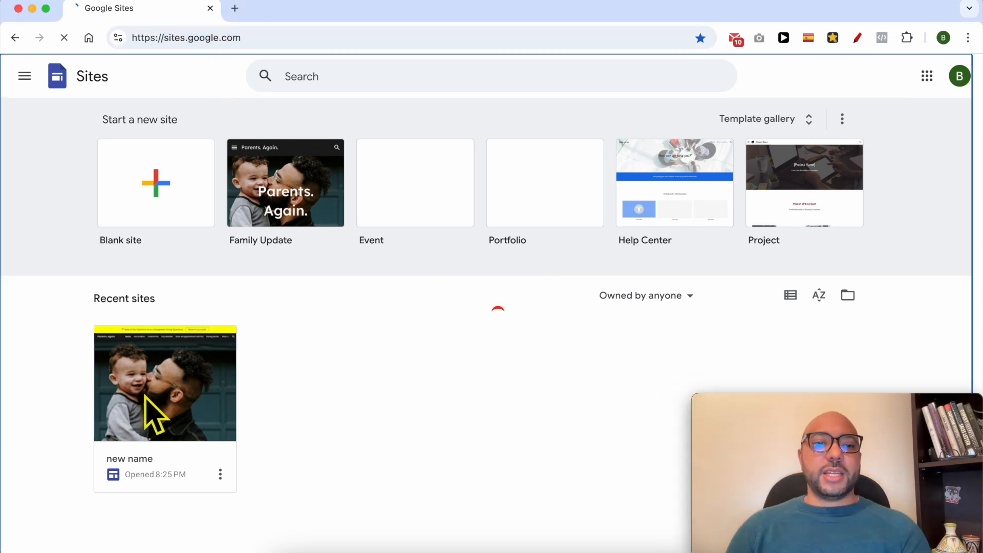
pyautogui.click(165, 384)
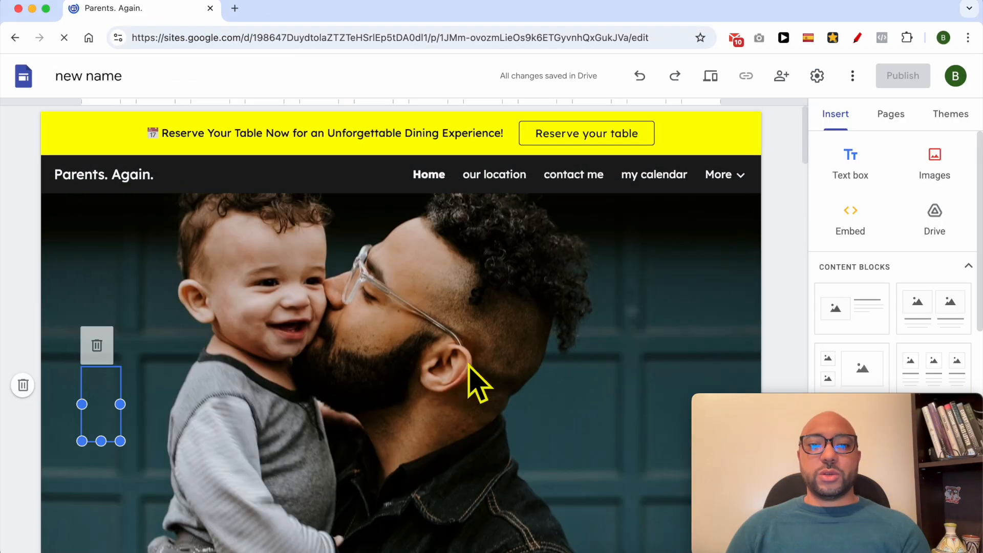
# Type 'contact us on Whatsapp' into a new text box above the site search.
pyautogui.scroll(-3)
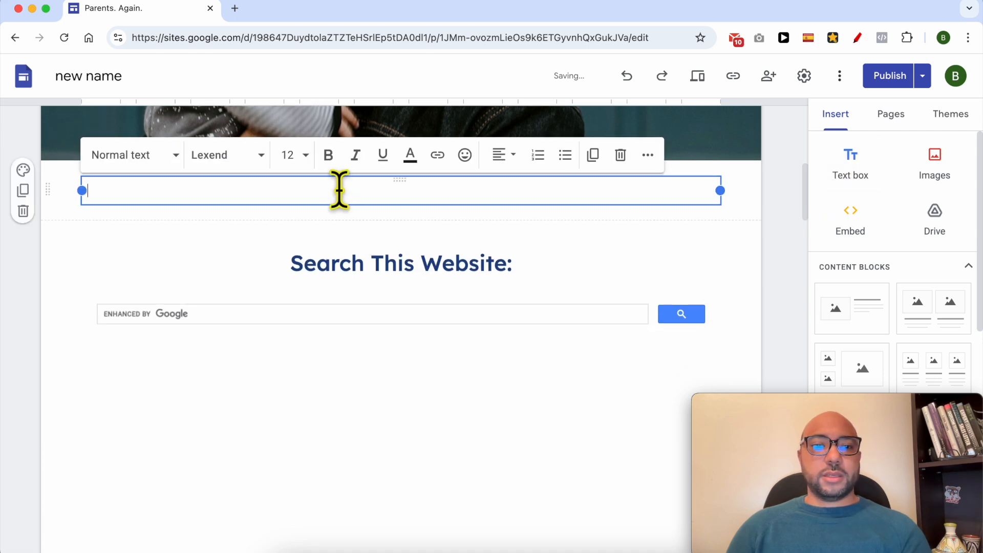
pyautogui.write('contact')
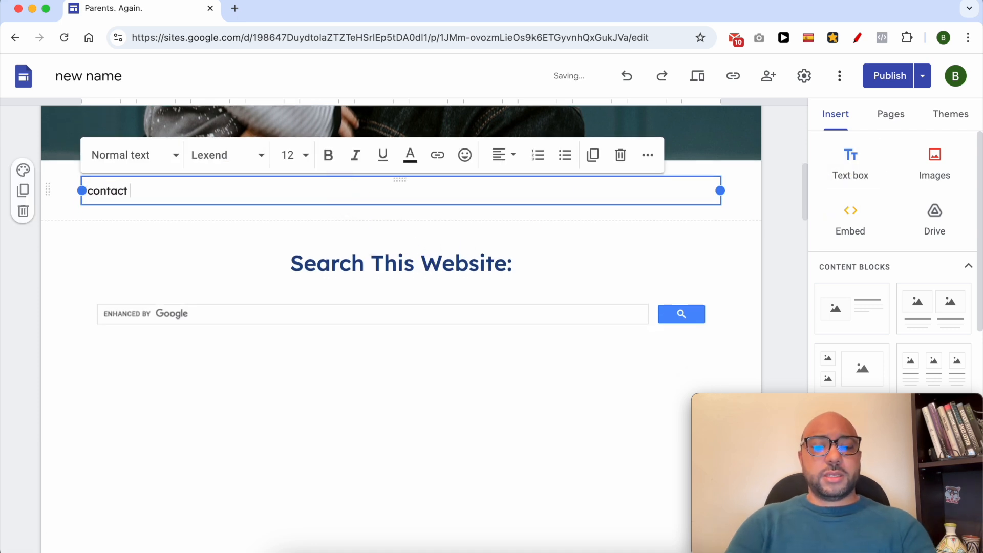
pyautogui.write('us on Wha')
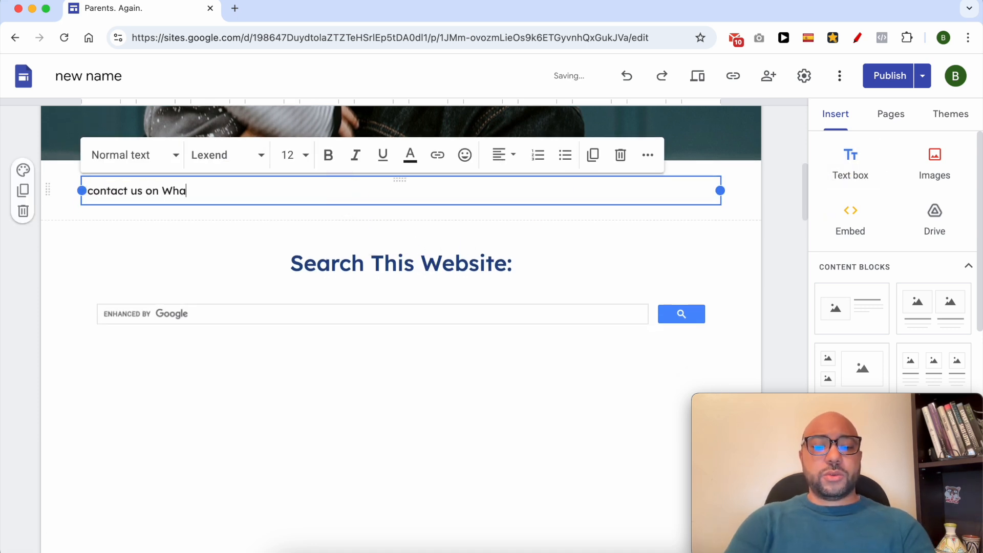
pyautogui.write('tsapp')
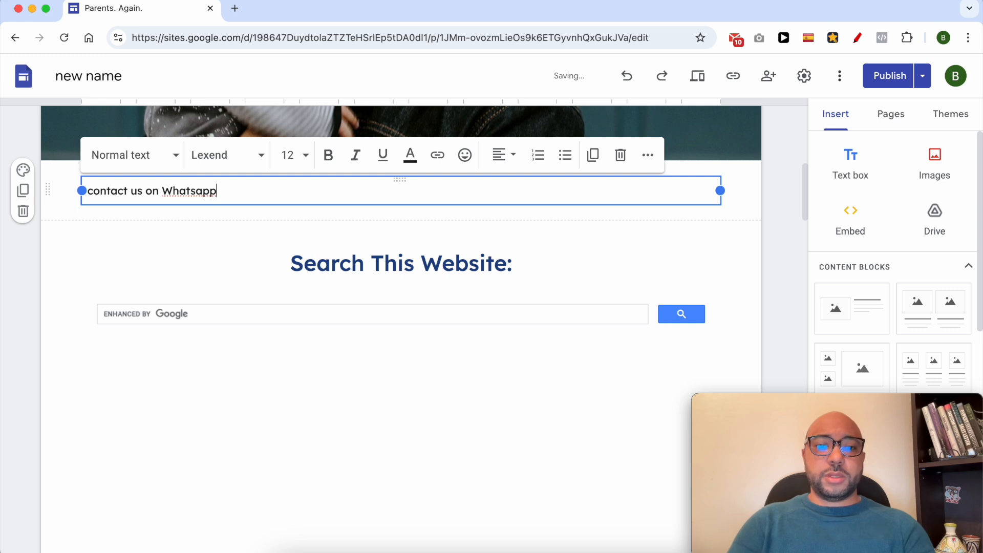
# Style the text as a Heading, narrow its box, and centre it in the section.
pyautogui.doubleClick(188, 191)
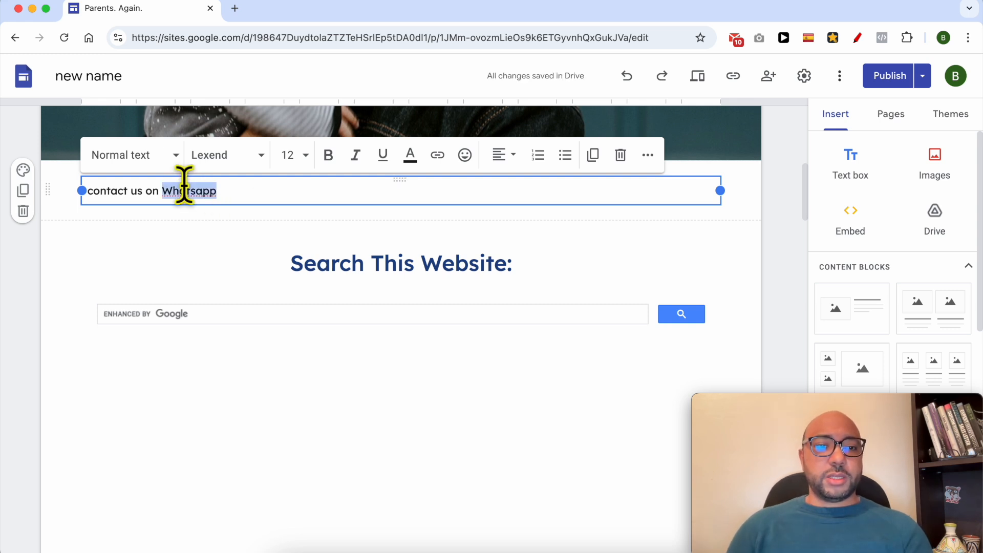
pyautogui.click(498, 155)
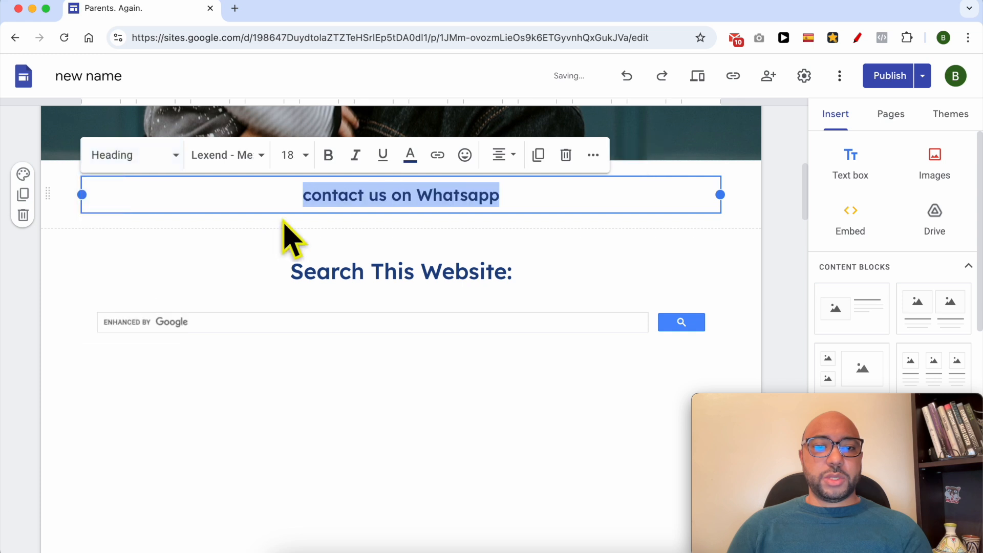
pyautogui.click(497, 195)
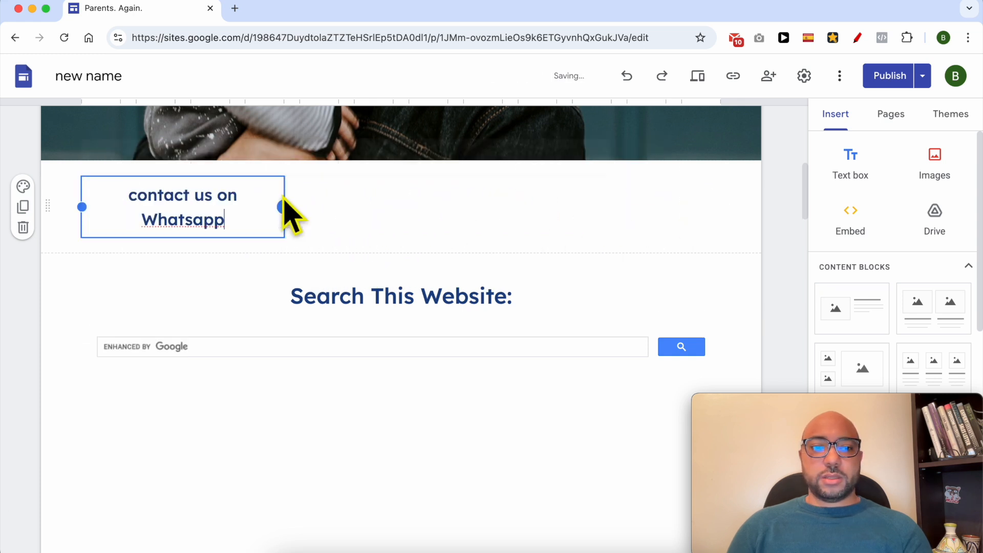
pyautogui.click(366, 207)
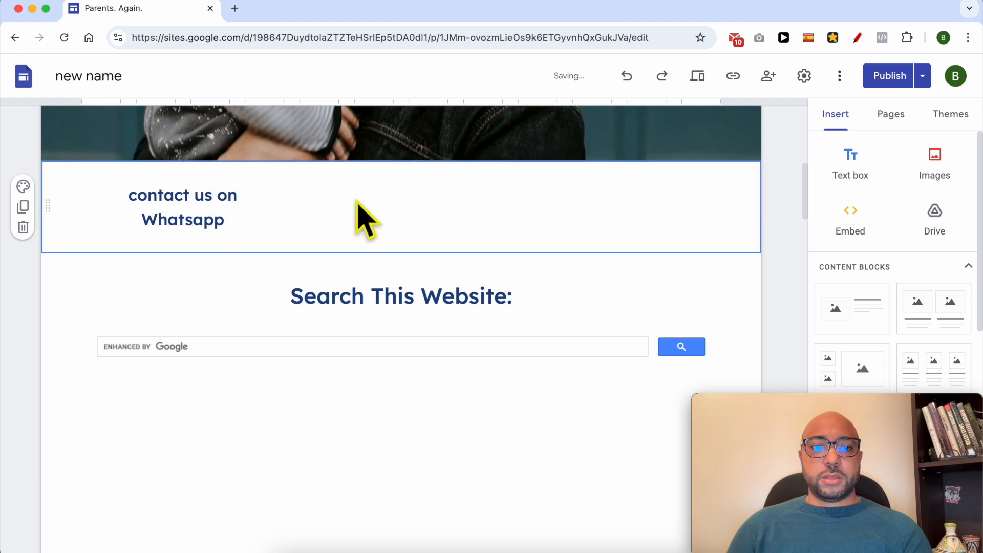
pyautogui.click(182, 194)
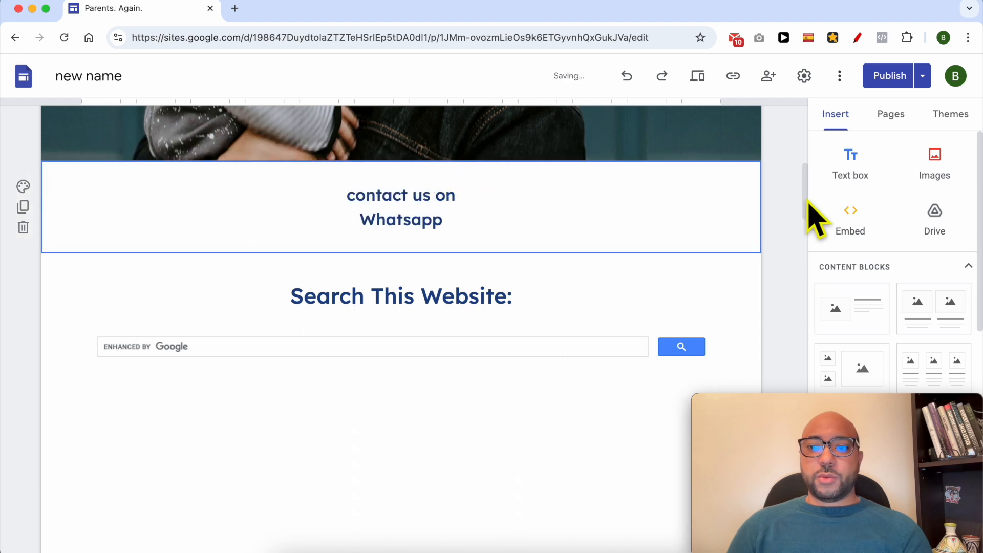
# Search Google Images for 'whatsapp' and insert the round green WhatsApp icon.
pyautogui.click(934, 163)
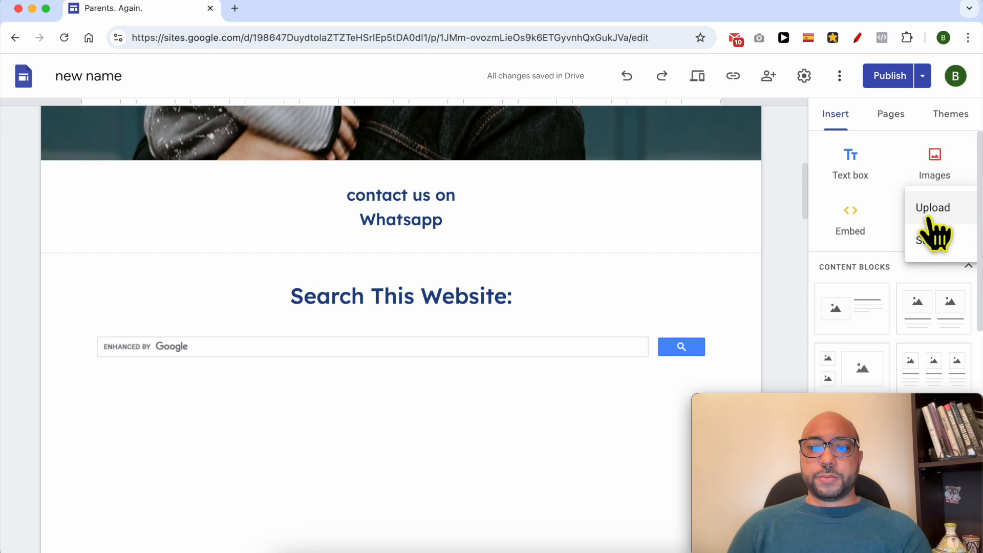
pyautogui.click(933, 207)
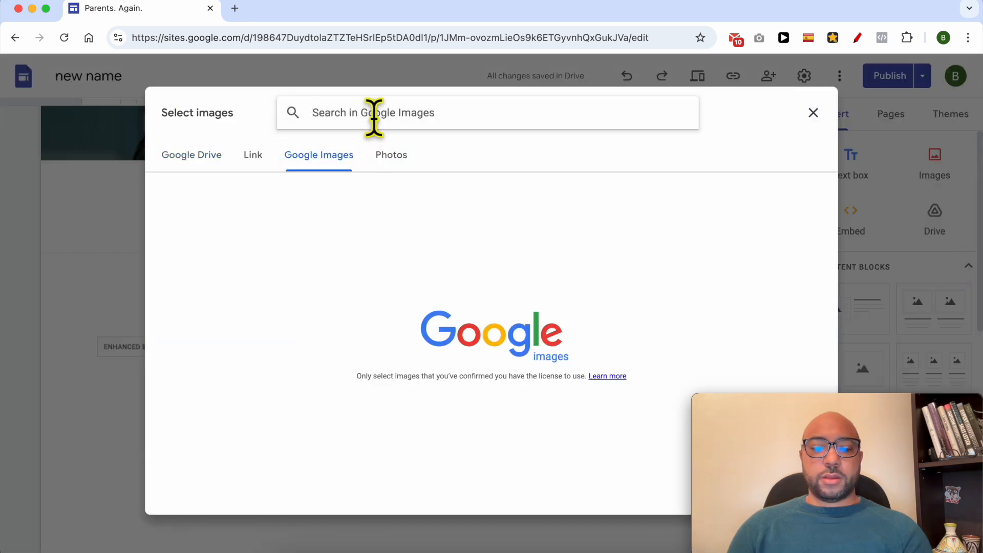
pyautogui.write('whatsapp')
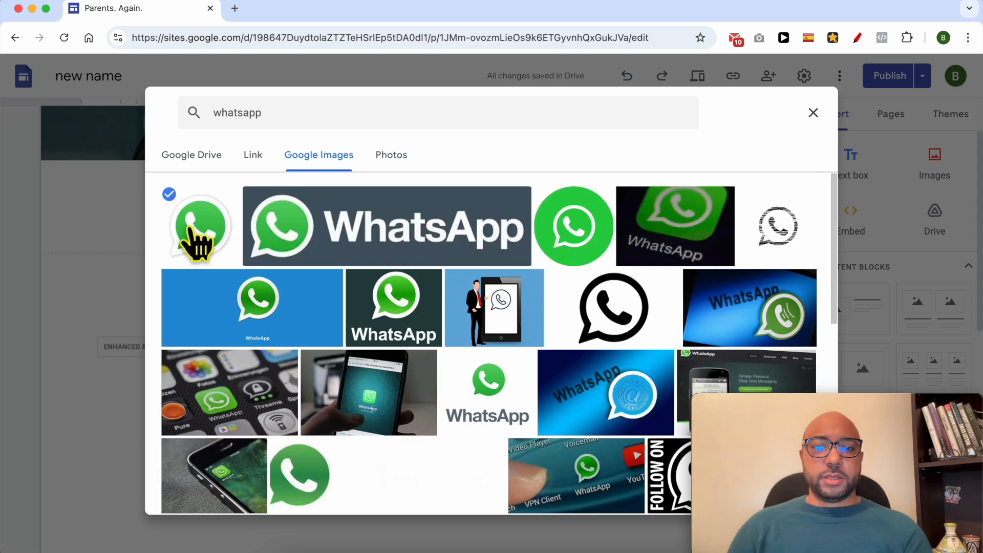
pyautogui.click(199, 226)
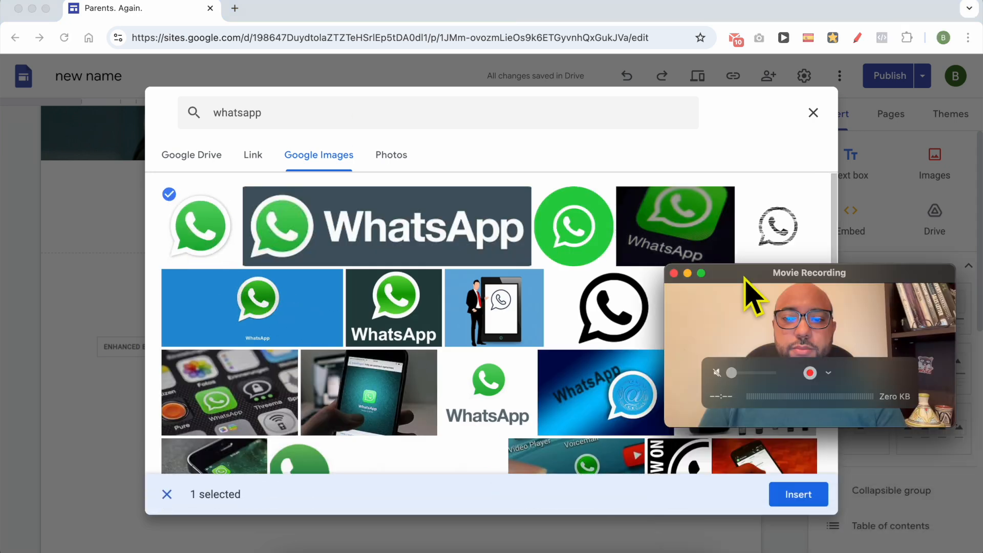
pyautogui.click(797, 494)
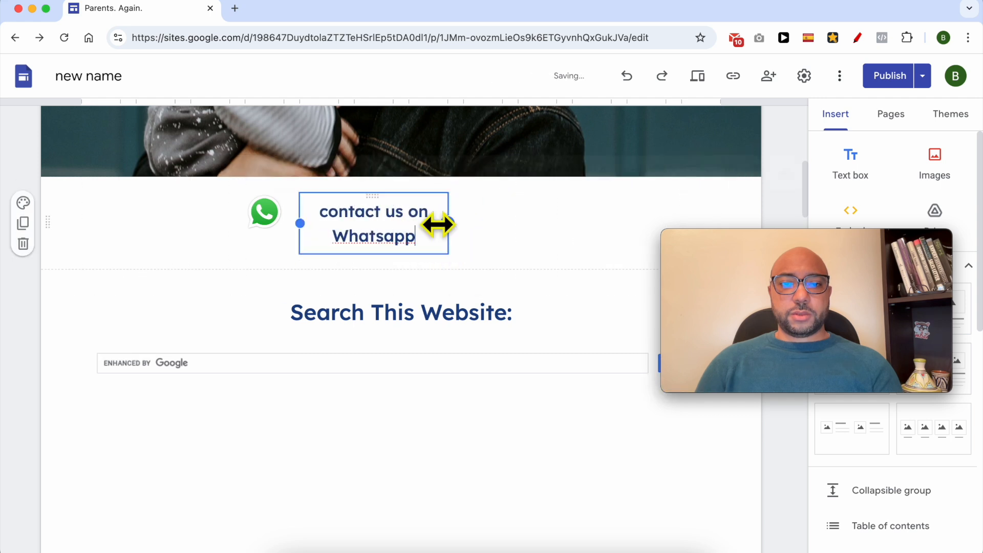
# Select the entire 'contact us on Whatsapp' heading text inside its text box.
pyautogui.click(275, 221)
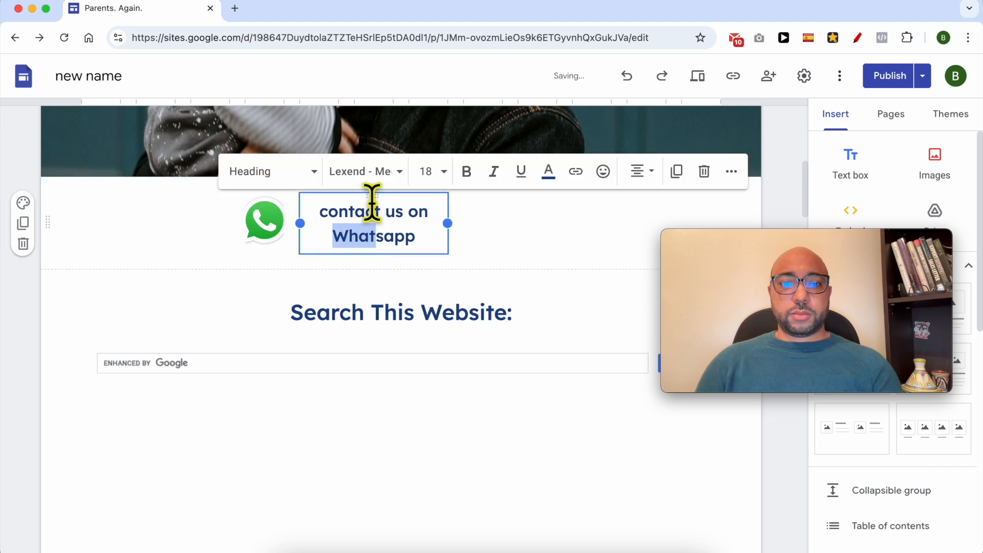
pyautogui.click(264, 221)
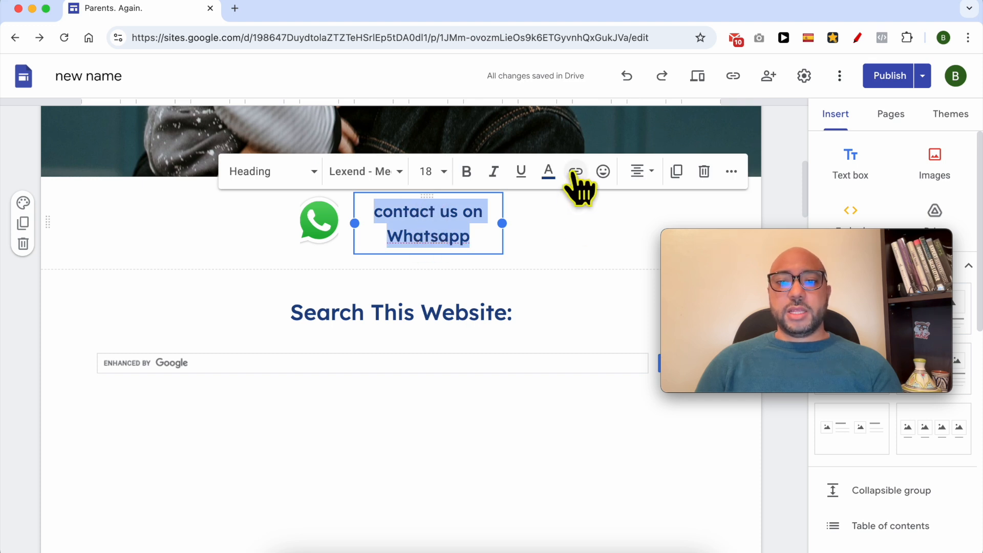
pyautogui.moveTo(575, 171)
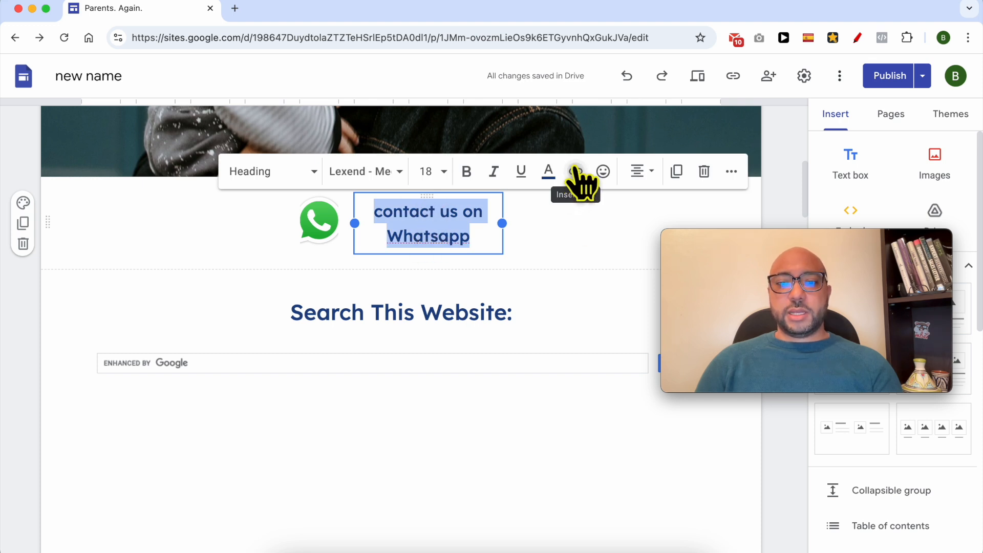
pyautogui.click(575, 171)
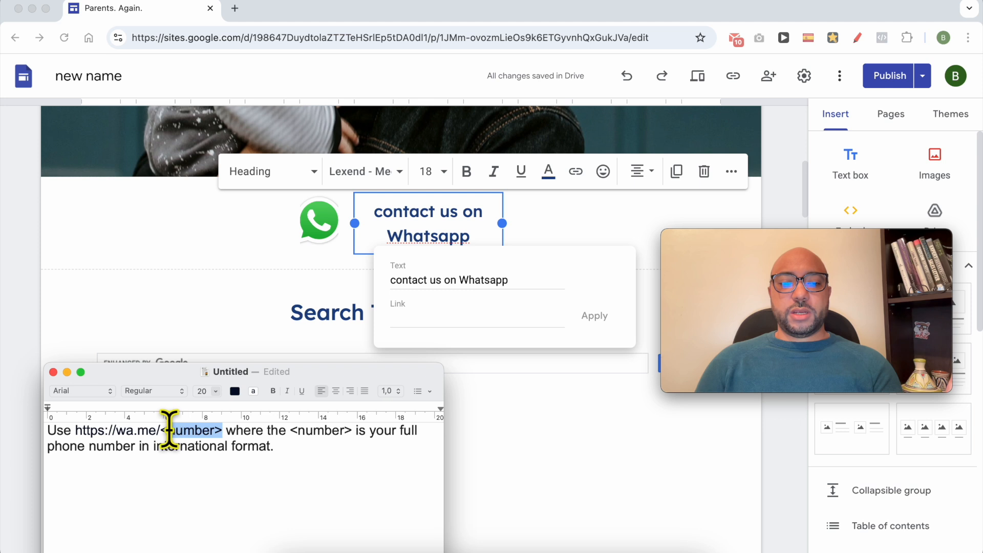
pyautogui.moveTo(198, 457)
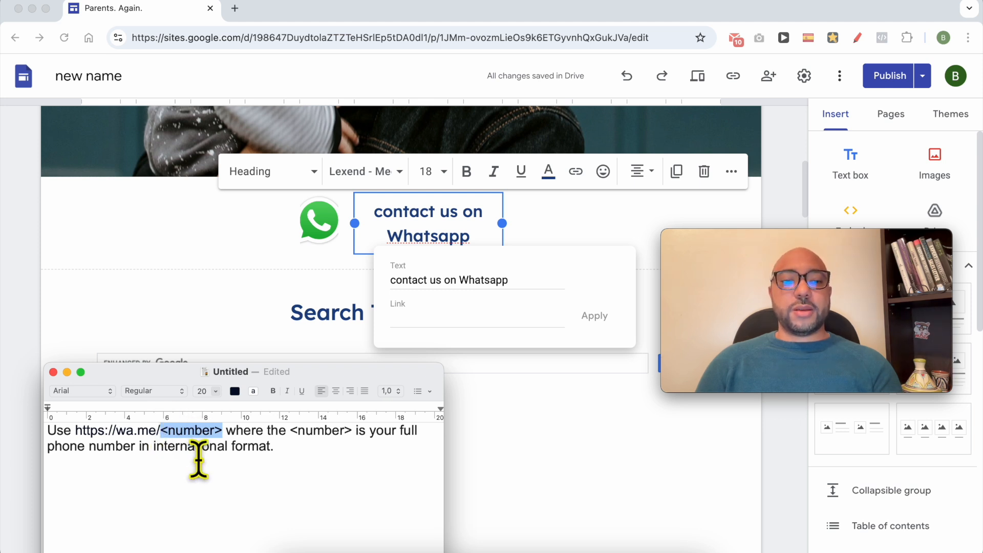
pyautogui.moveTo(270, 432)
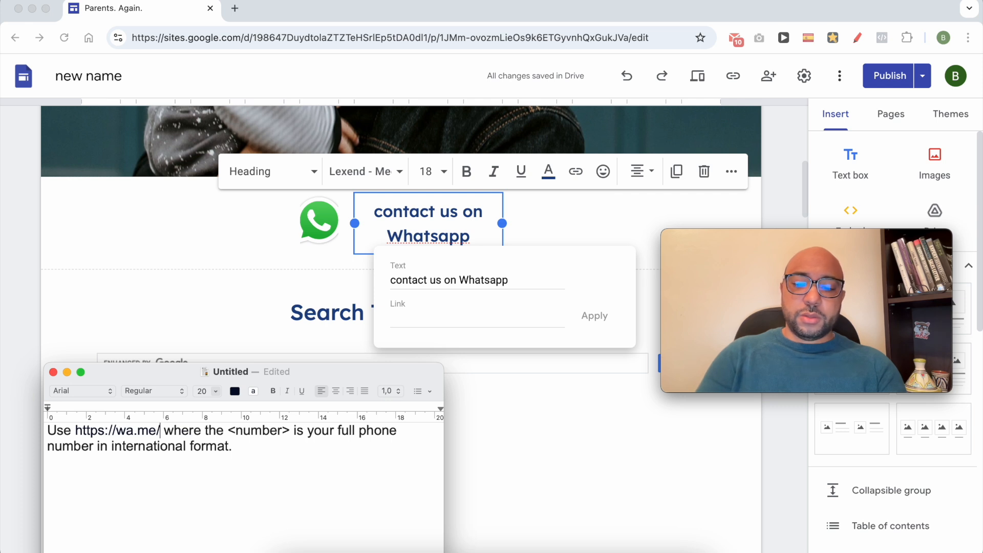
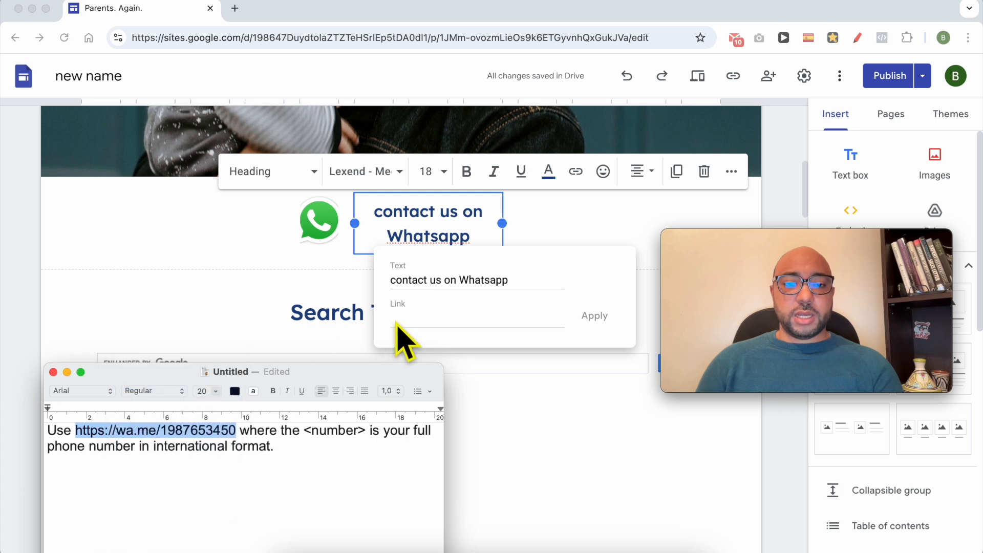
# Paste the wa.me address as the heading's link, then select the WhatsApp icon.
pyautogui.rightClick(407, 319)
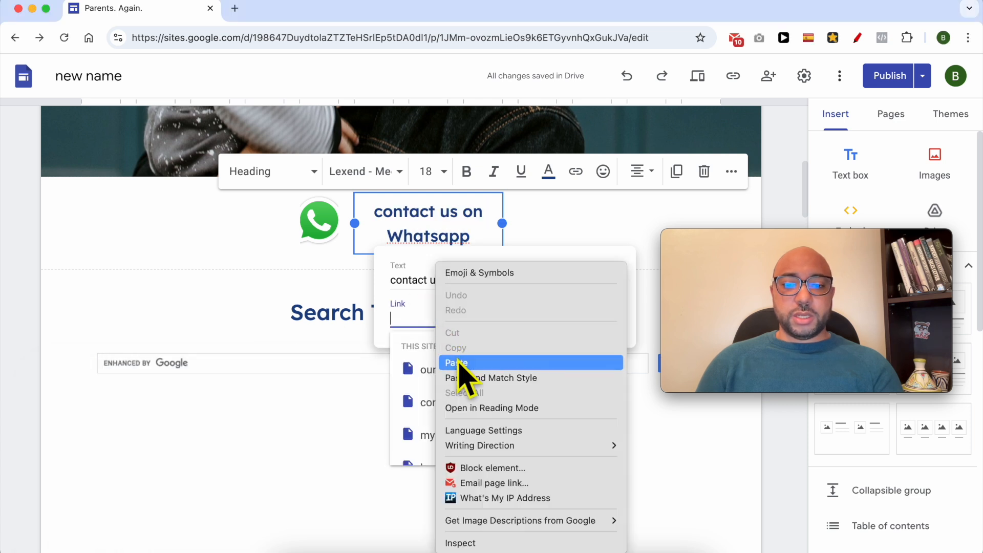
pyautogui.click(455, 362)
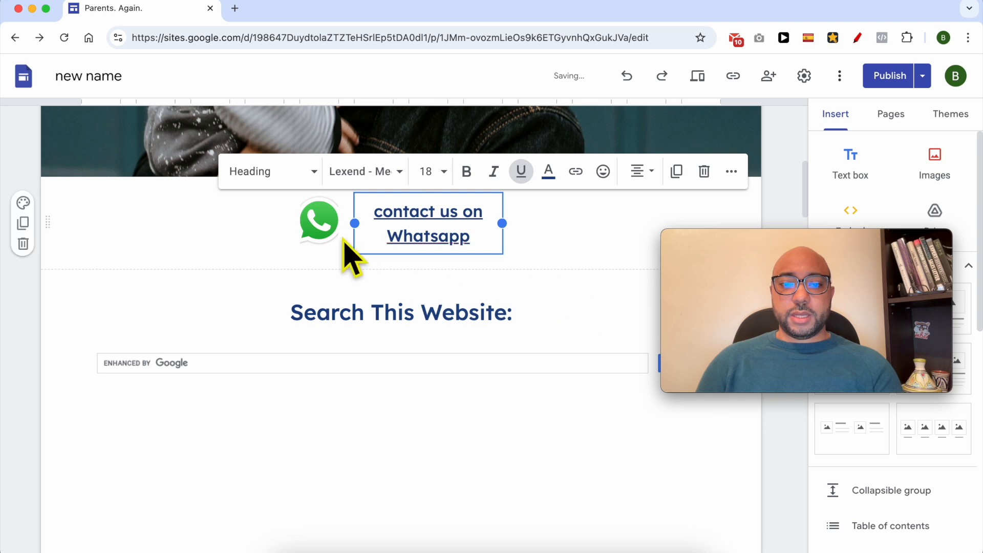
pyautogui.click(319, 221)
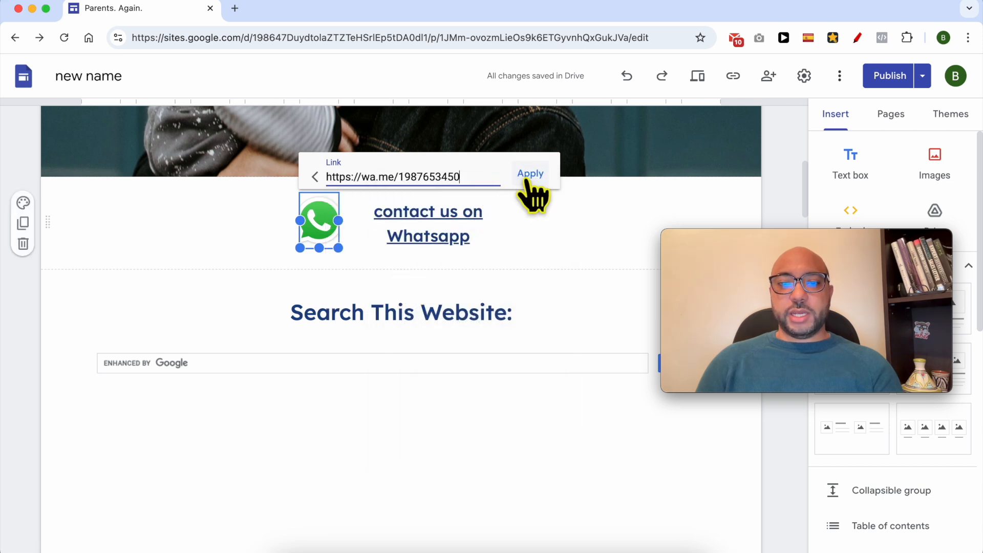
# Apply the wa.me link to the WhatsApp icon, publish the site, and view it.
pyautogui.click(889, 75)
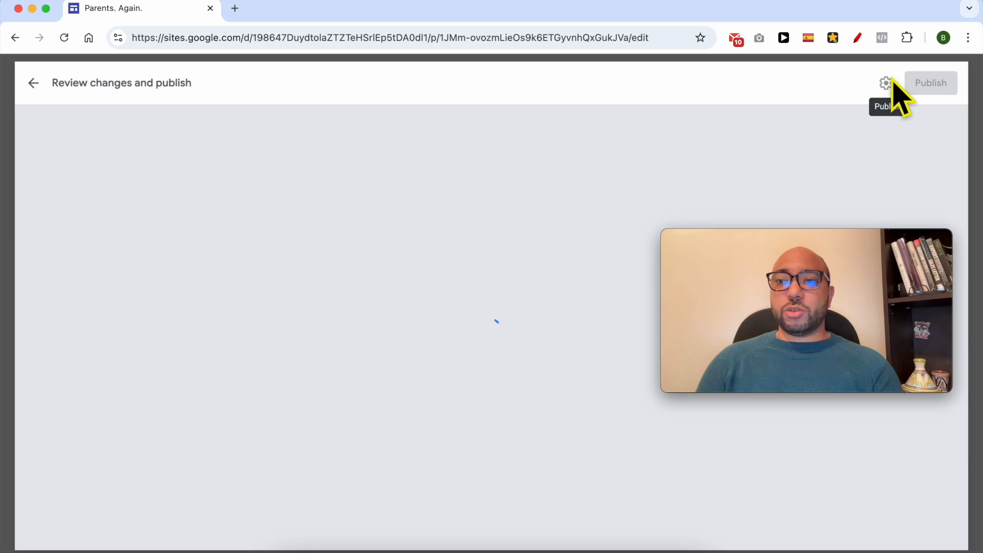
pyautogui.click(931, 82)
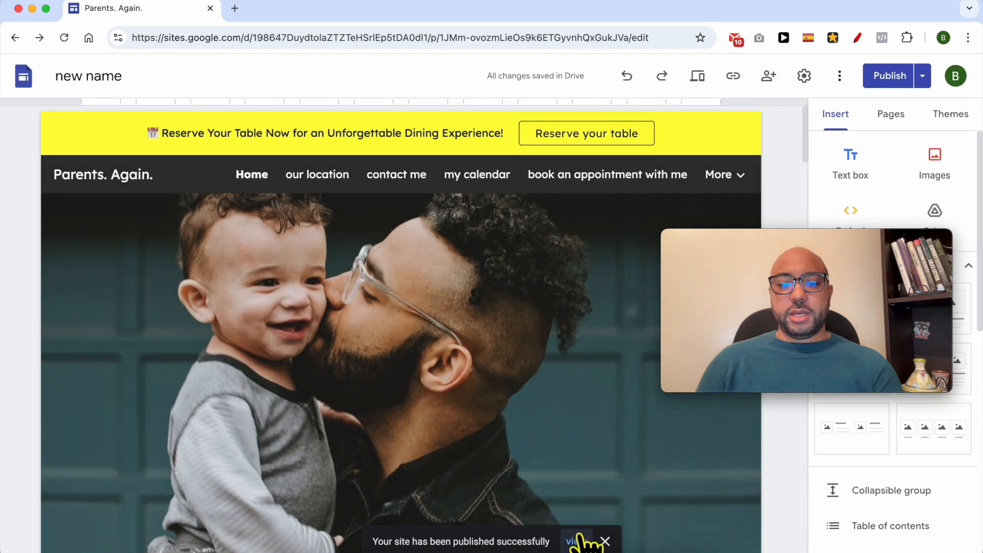
pyautogui.click(572, 541)
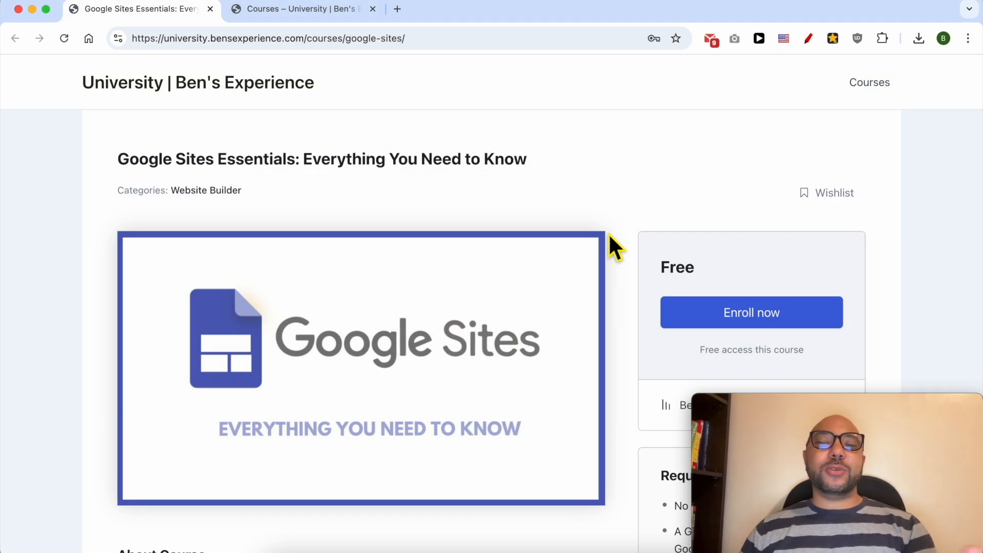
pyautogui.moveTo(126, 178)
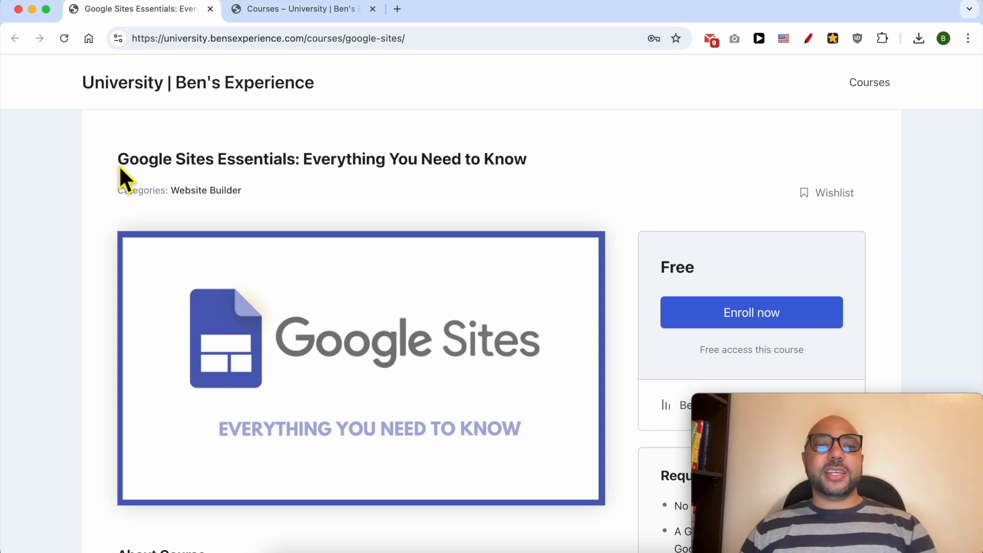
# Expand the Building Content and Customizing and Advanced Features lesson lists.
pyautogui.scroll(-3)
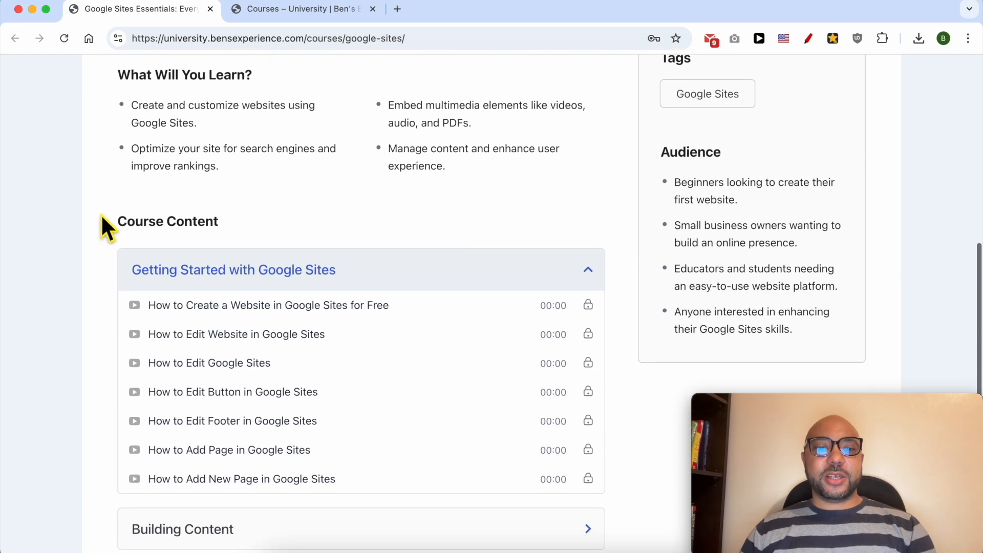
pyautogui.scroll(-3)
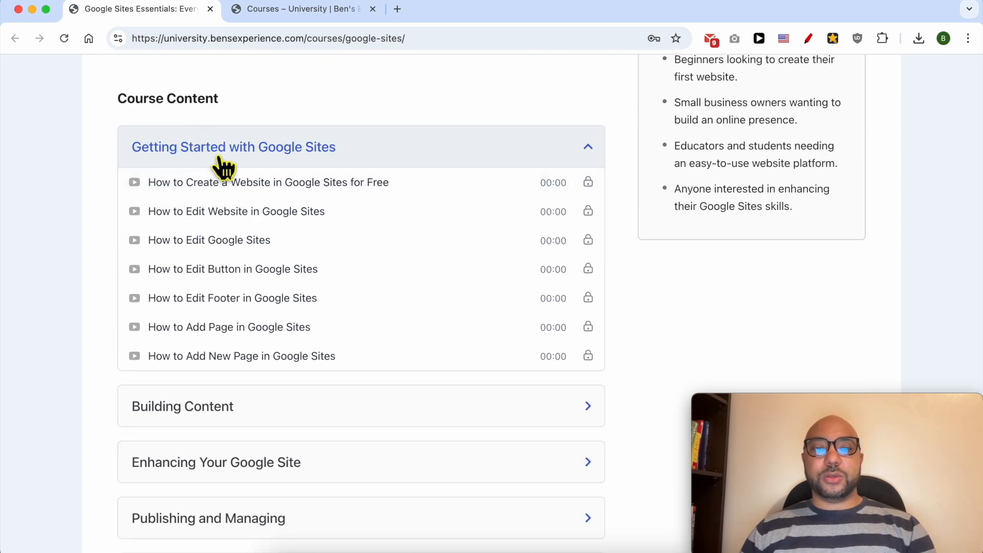
pyautogui.click(183, 406)
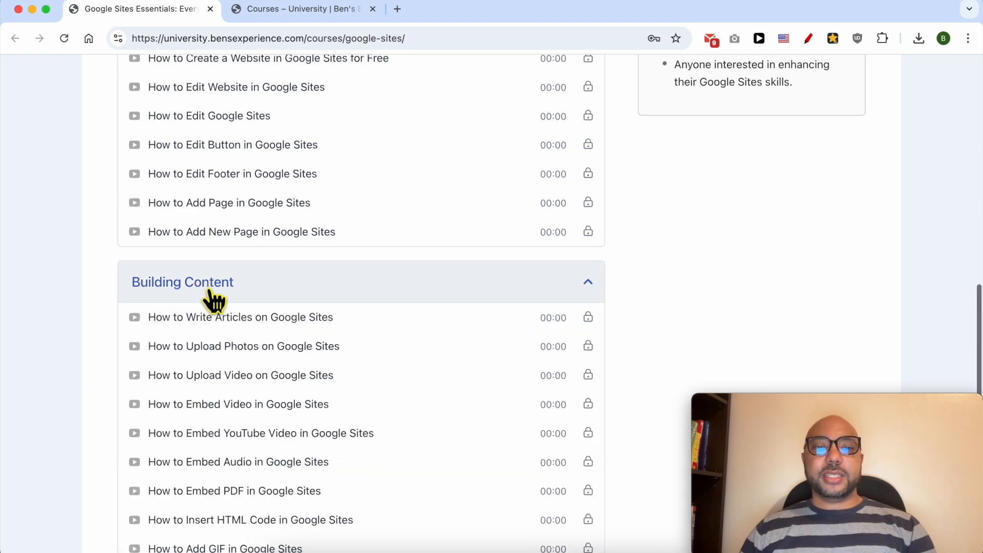
pyautogui.scroll(-3)
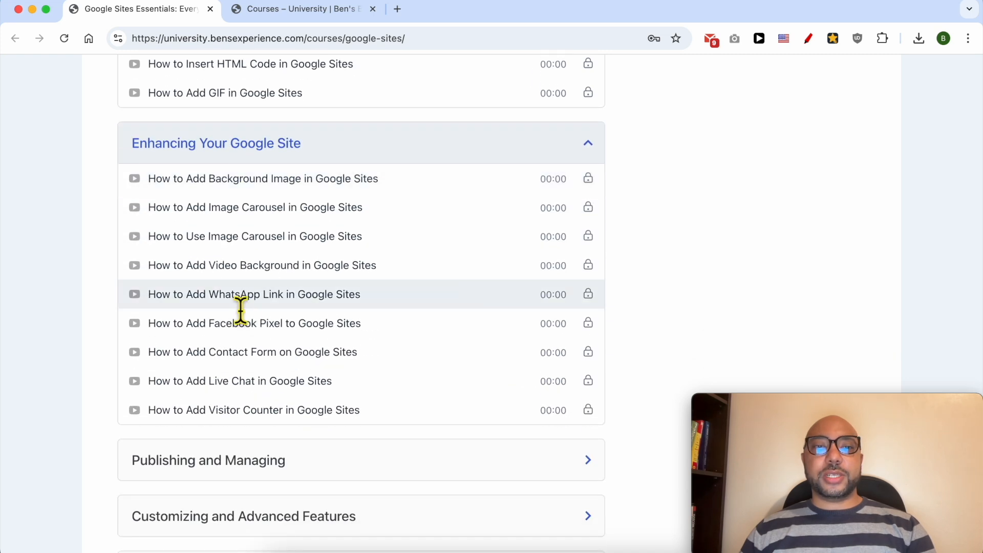
pyautogui.moveTo(273, 235)
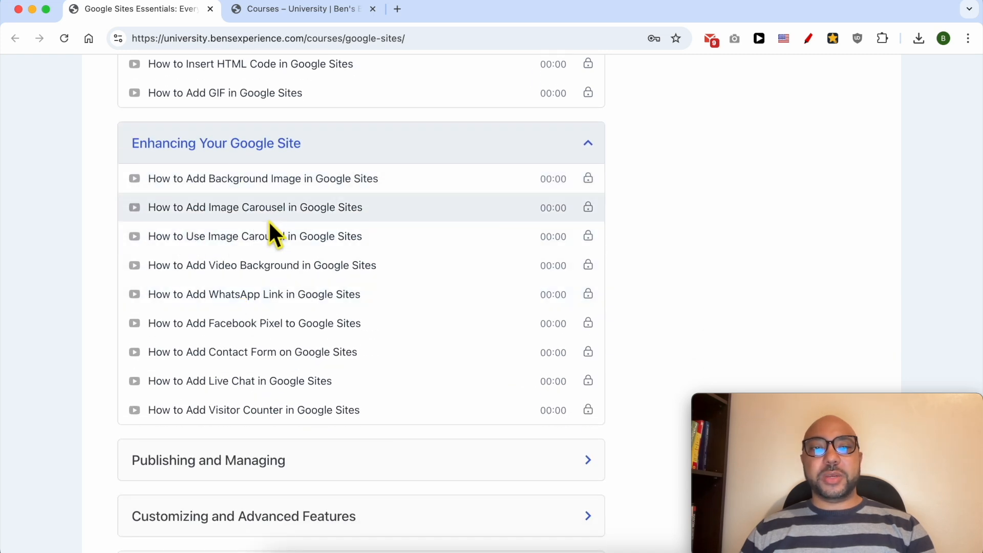
pyautogui.scroll(-3)
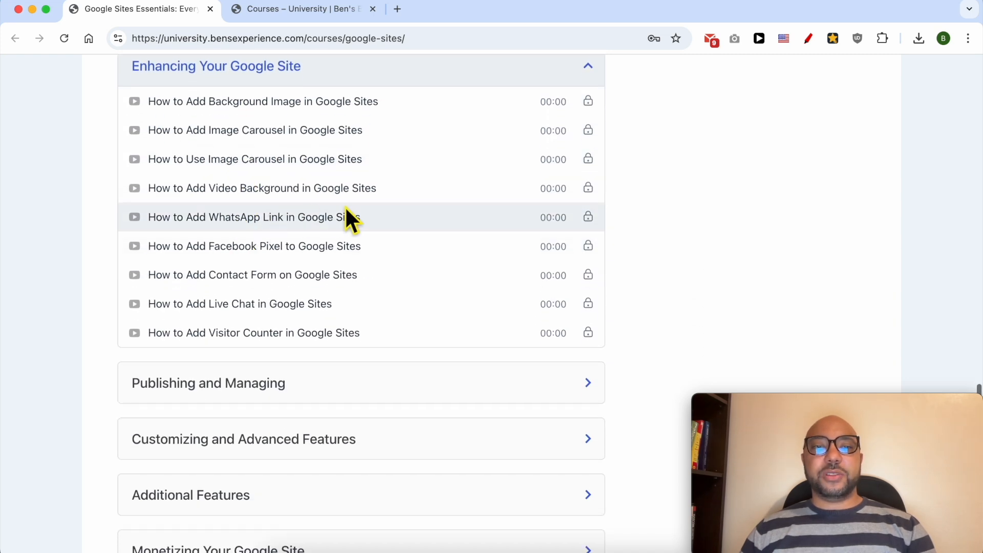
pyautogui.moveTo(325, 261)
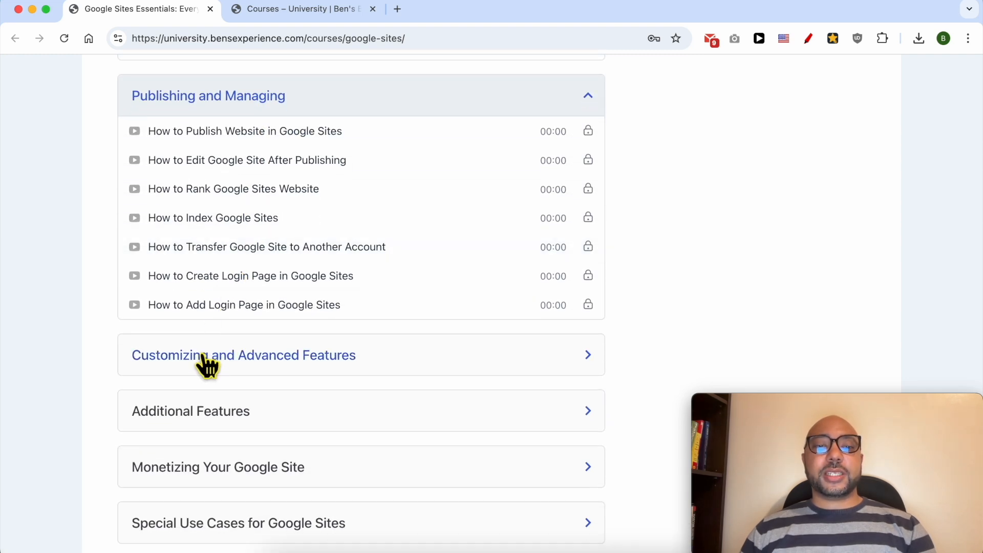
pyautogui.click(243, 355)
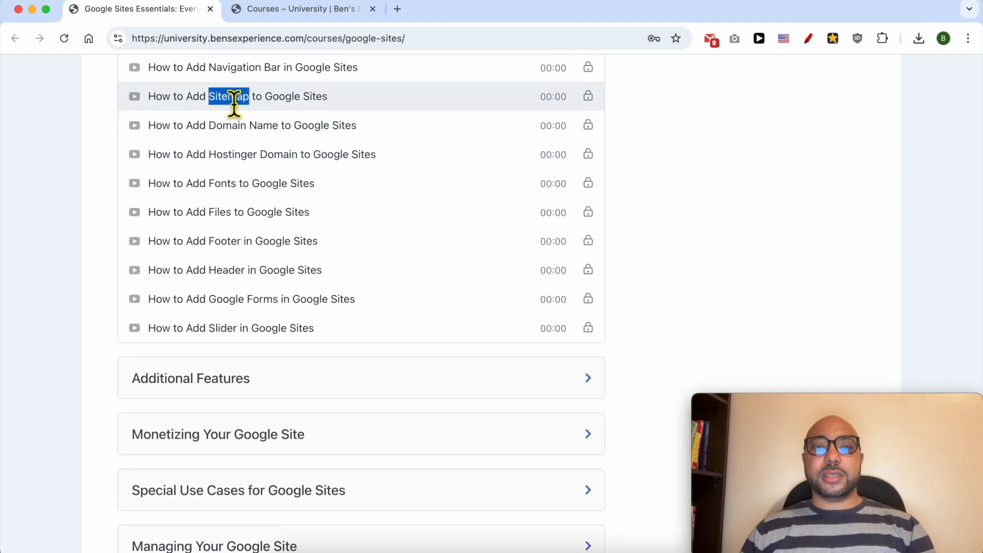
# Expand Additional Features, Special Use Cases and Managing Your Google Site, then open the courses catalog.
pyautogui.scroll(-3)
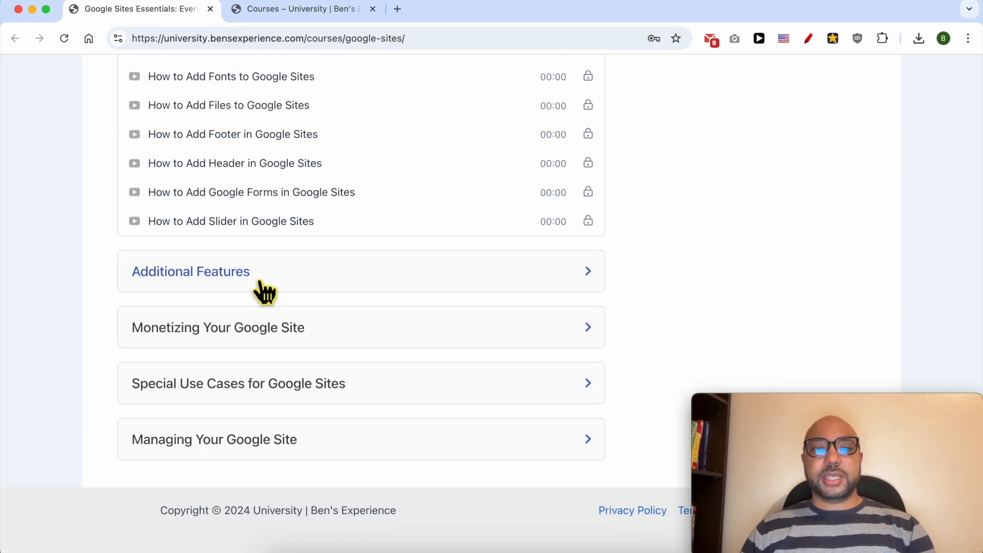
pyautogui.click(191, 271)
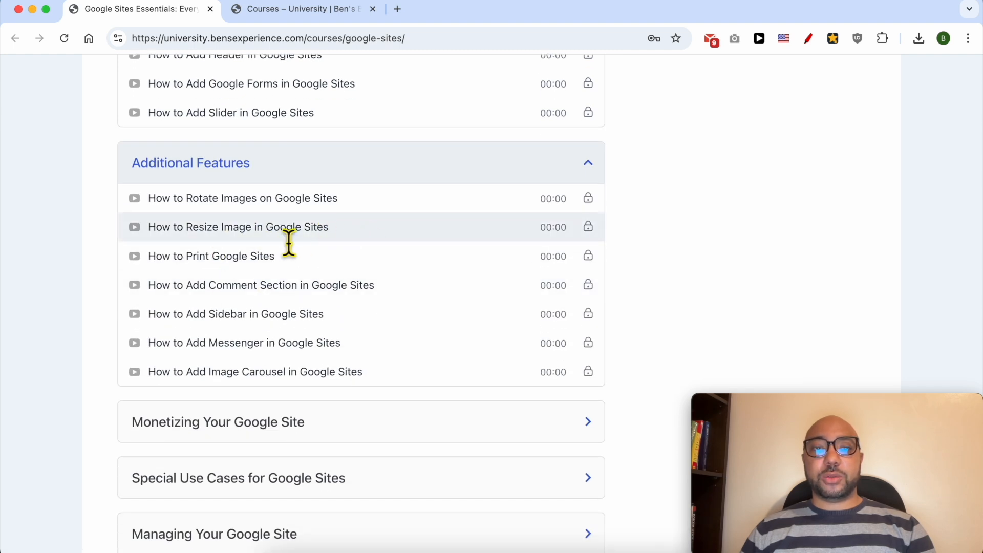
pyautogui.moveTo(286, 260)
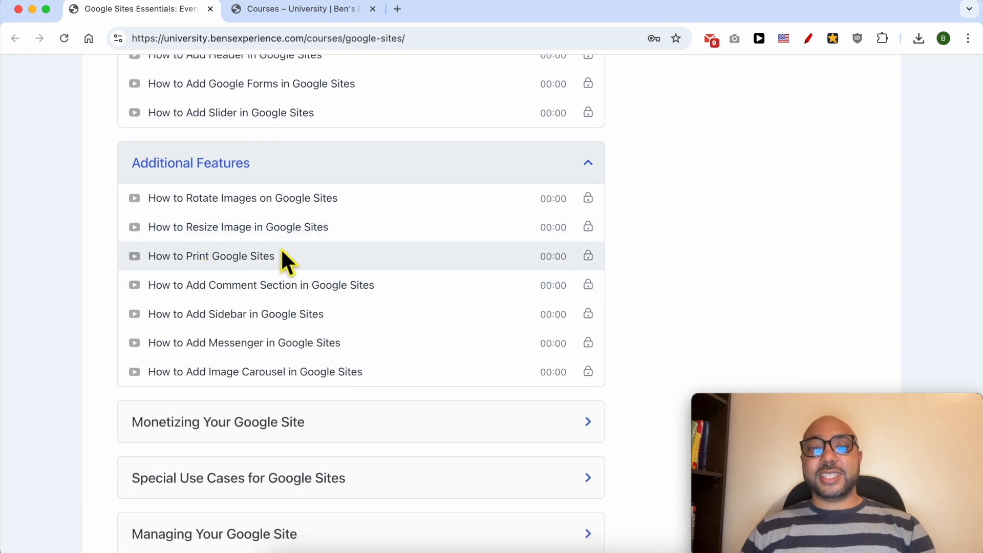
pyautogui.scroll(-3)
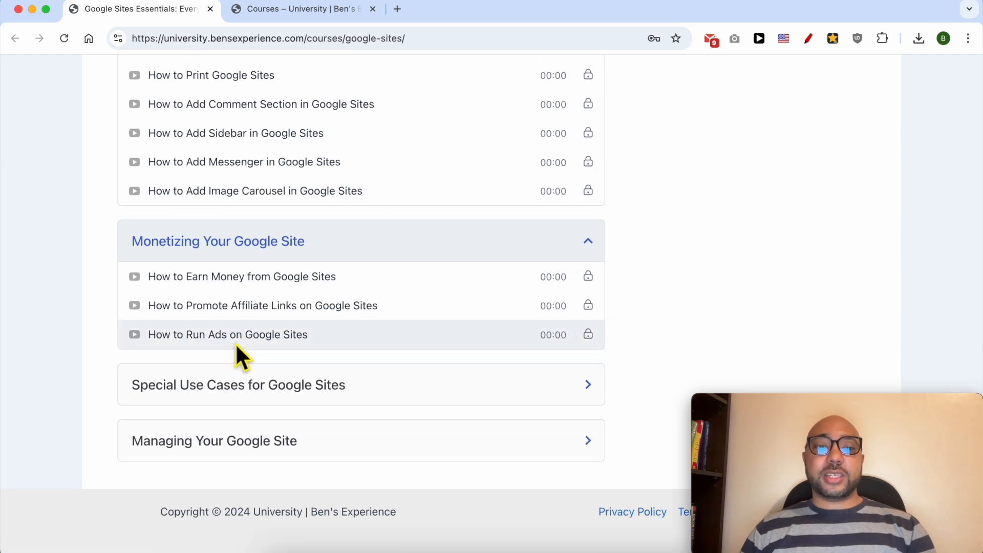
pyautogui.moveTo(232, 263)
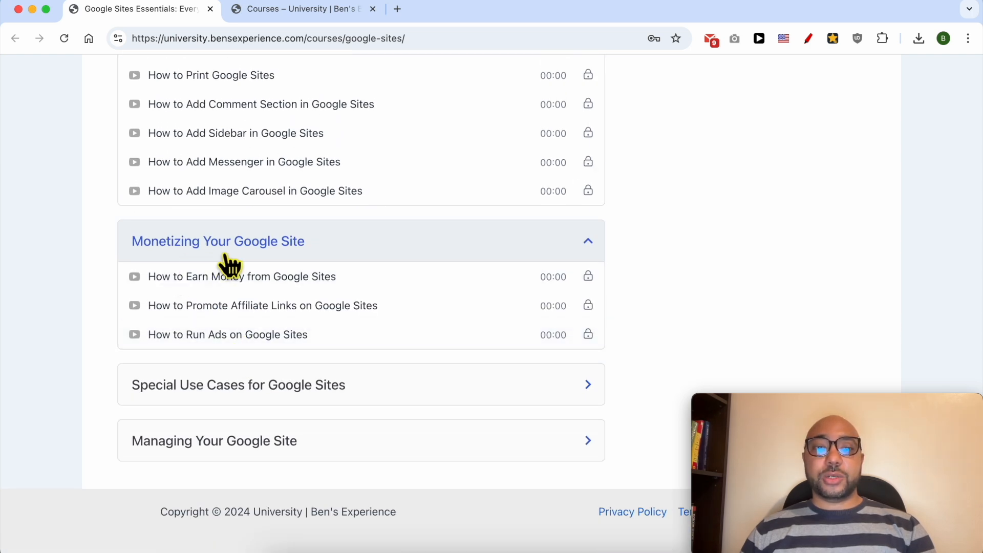
pyautogui.moveTo(260, 305)
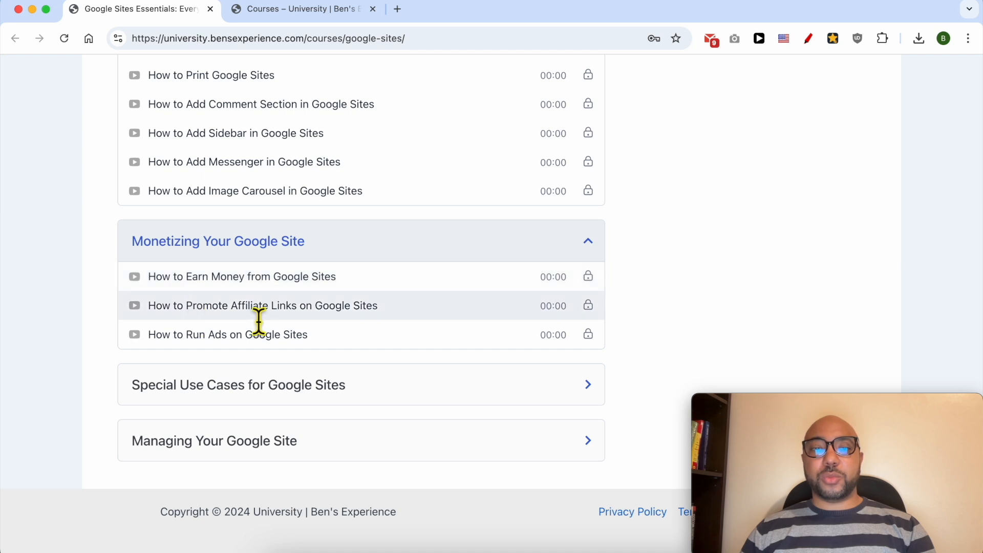
pyautogui.click(238, 384)
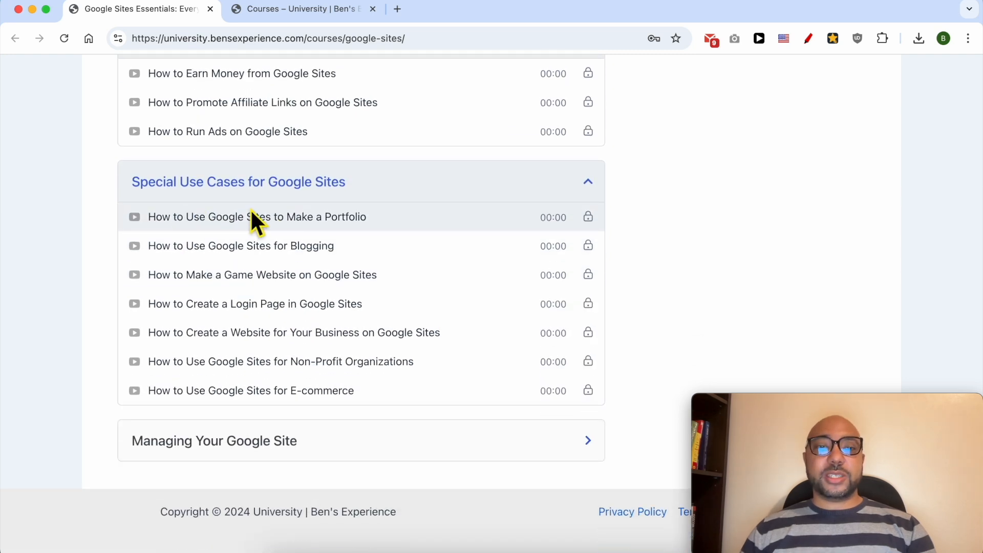
pyautogui.moveTo(209, 254)
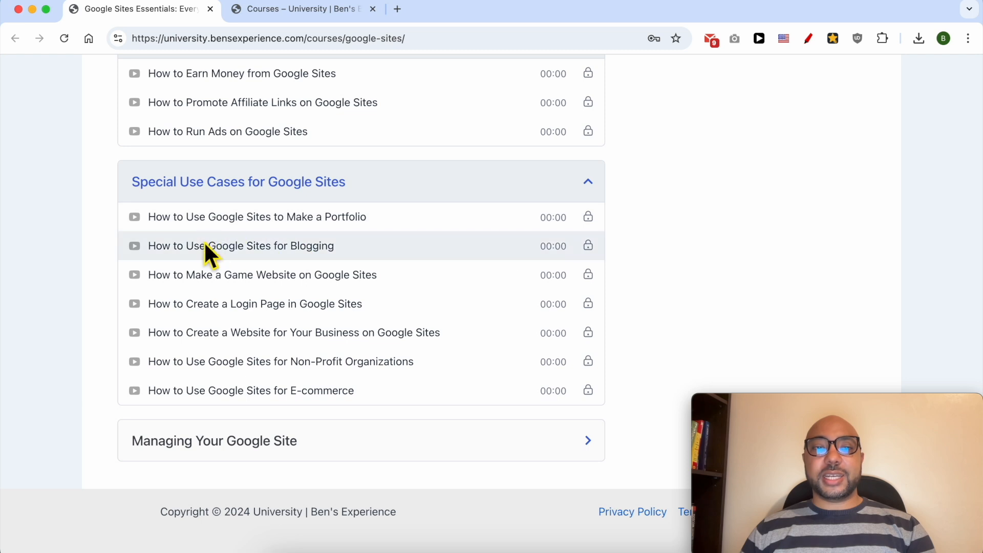
pyautogui.moveTo(366, 246)
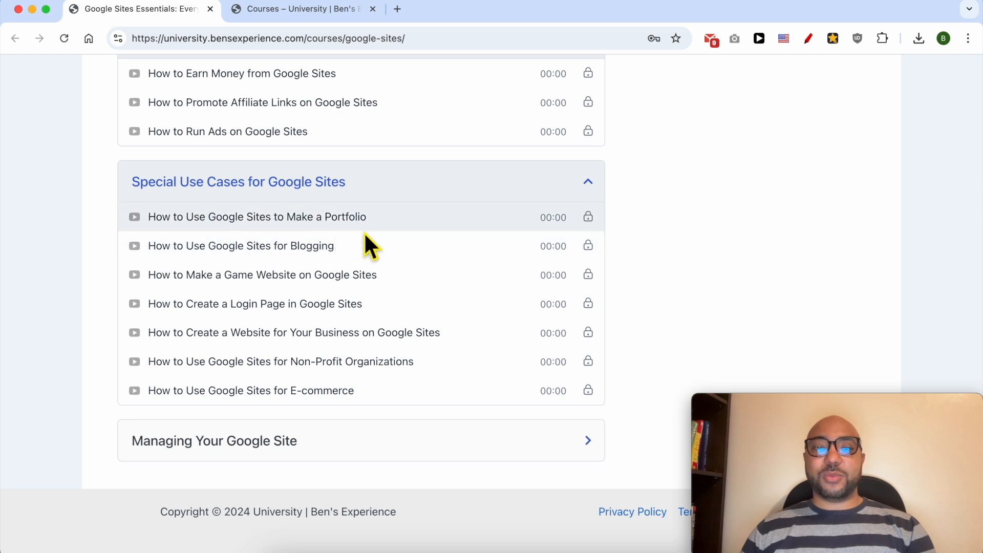
pyautogui.moveTo(244, 305)
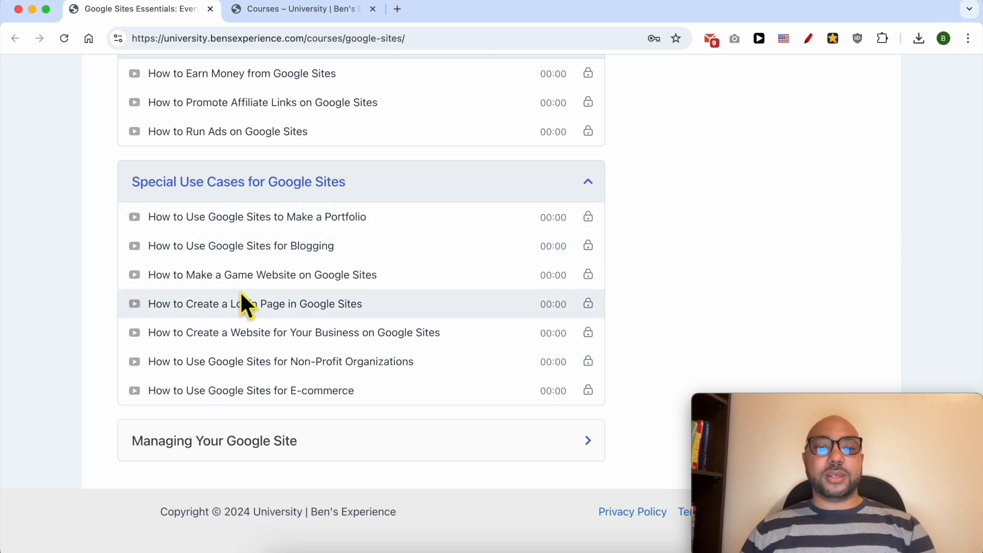
pyautogui.doubleClick(255, 304)
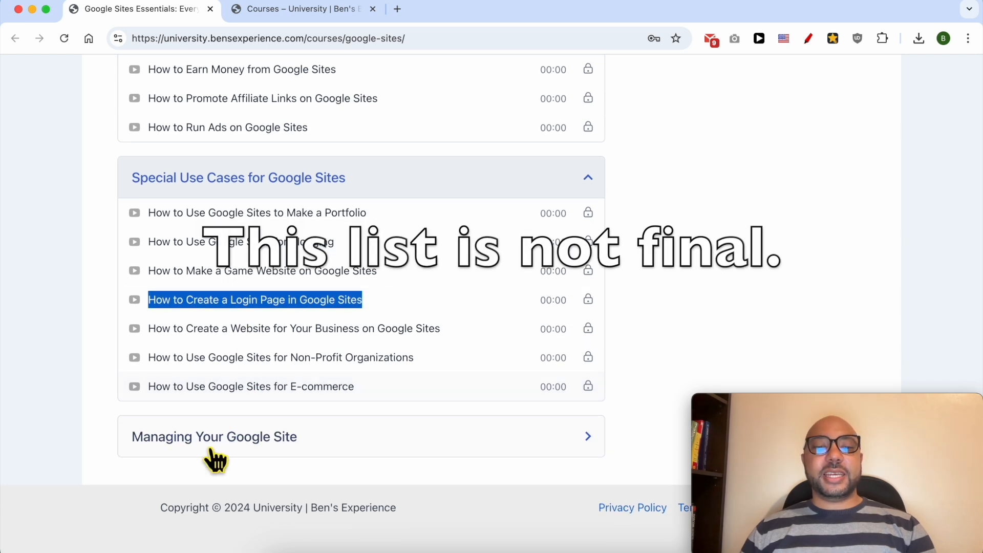
pyautogui.click(214, 436)
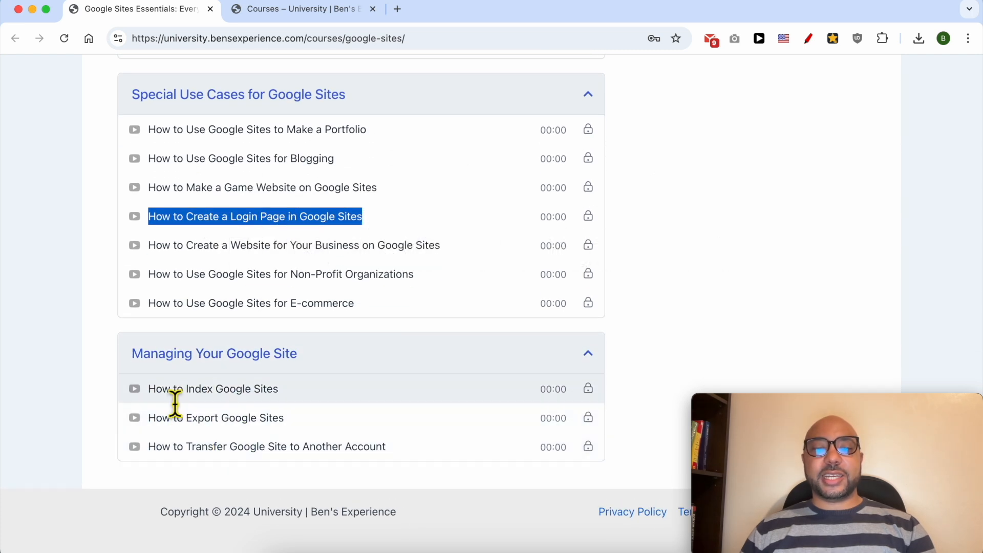
pyautogui.moveTo(238, 426)
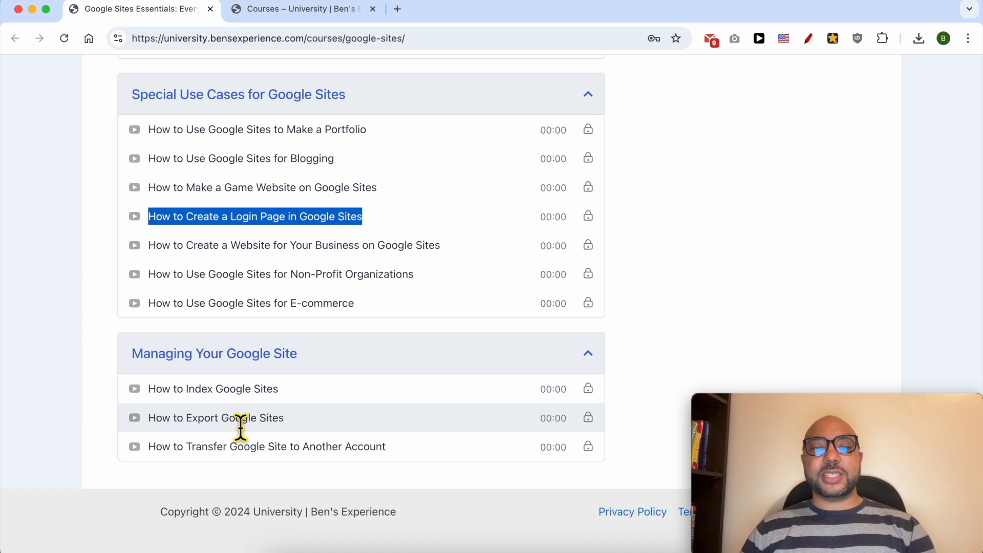
pyautogui.moveTo(227, 359)
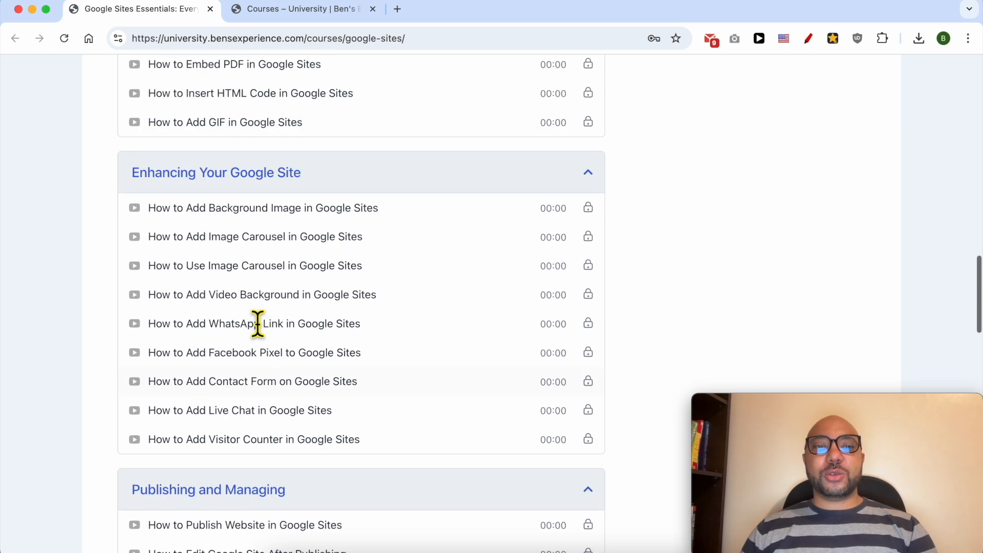
pyautogui.click(301, 9)
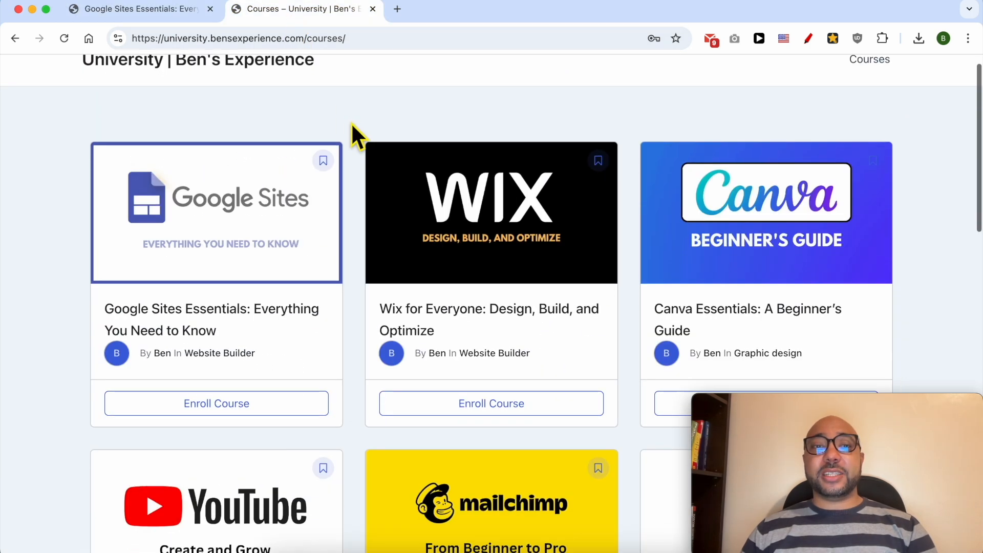
pyautogui.scroll(-3)
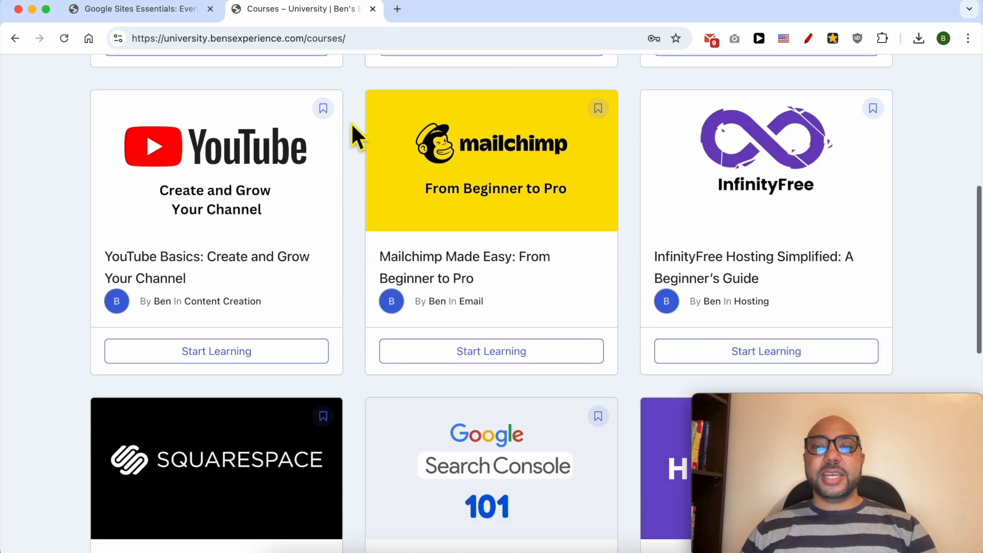
pyautogui.scroll(-3)
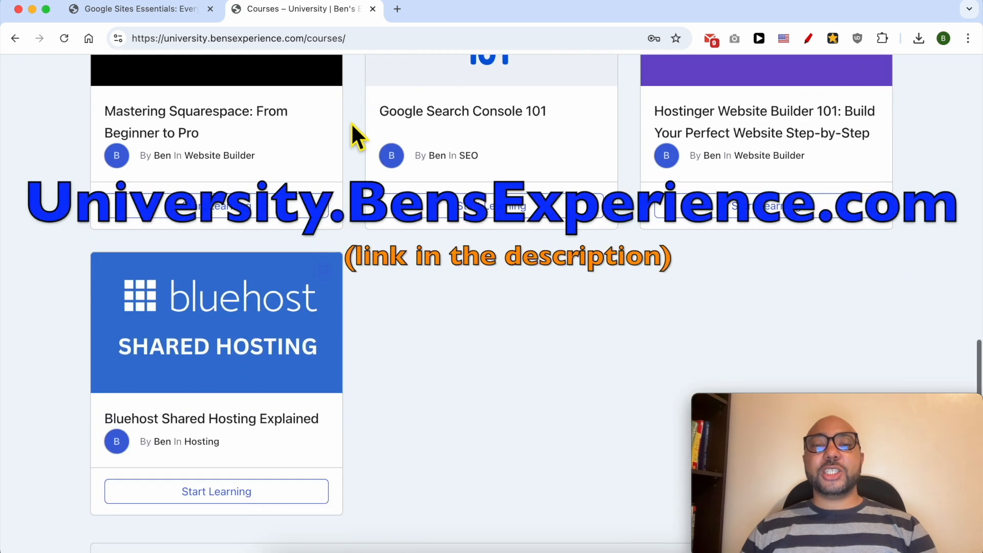
pyautogui.moveTo(332, 94)
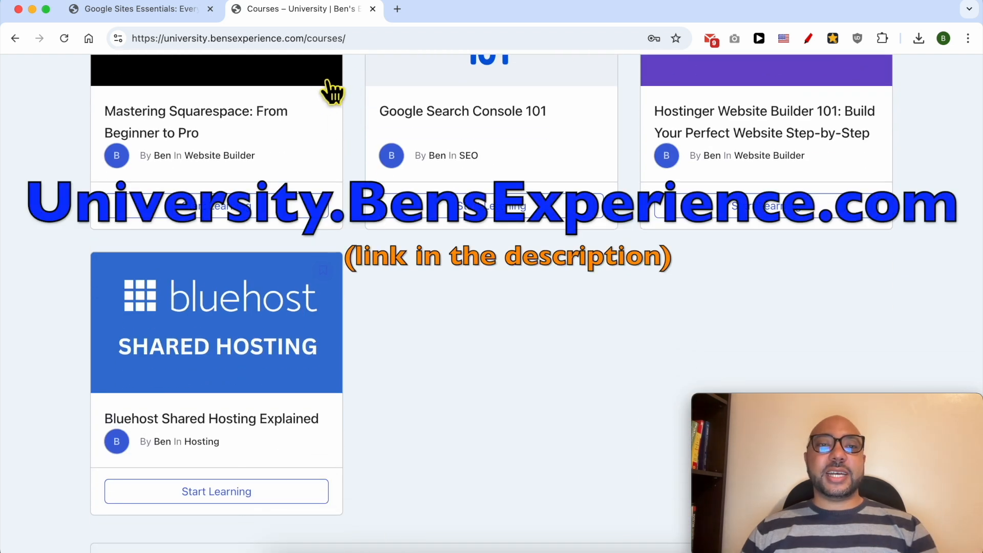
pyautogui.moveTo(338, 87)
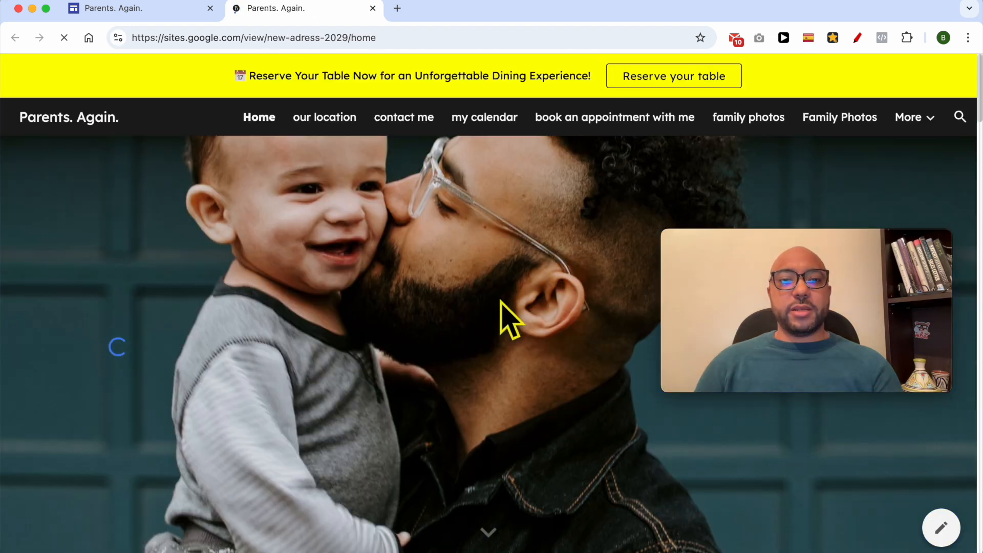
# Test that the heading link and WhatsApp icon each open a WhatsApp chat, then return to the site.
pyautogui.scroll(-3)
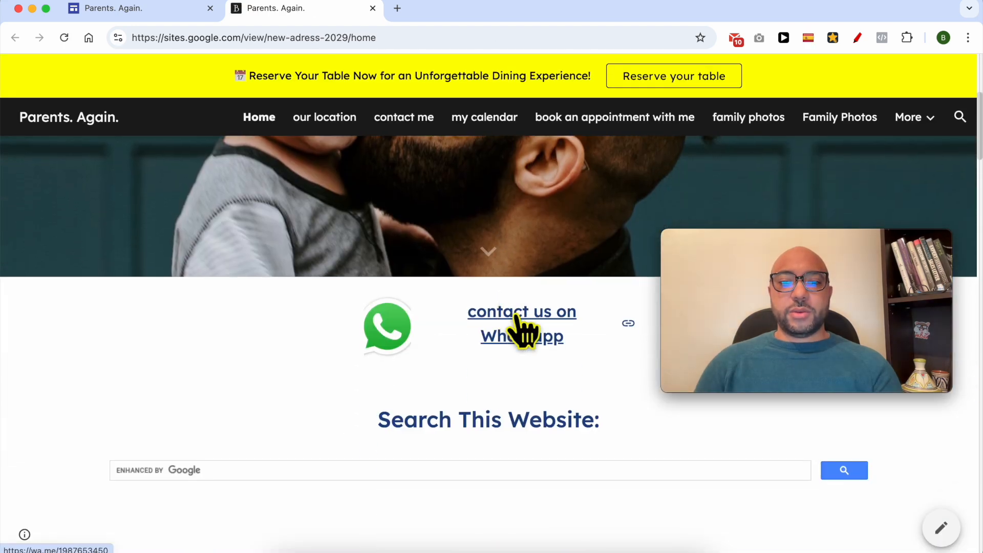
pyautogui.click(521, 324)
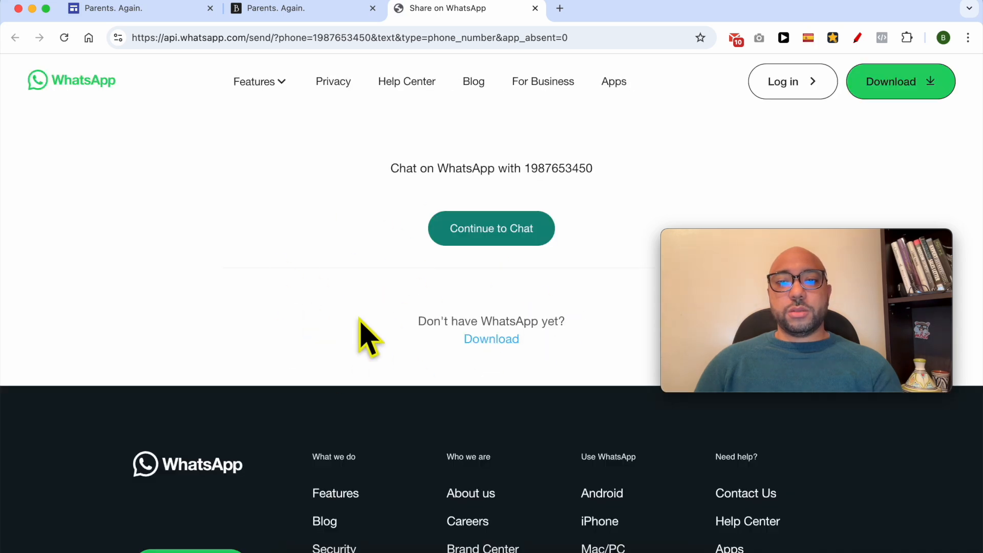
pyautogui.moveTo(368, 263)
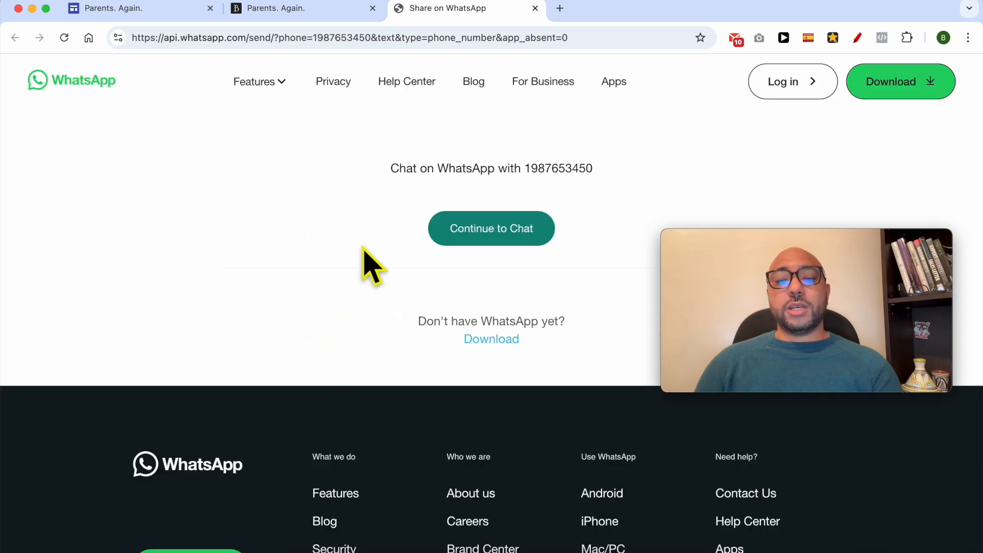
pyautogui.moveTo(452, 226)
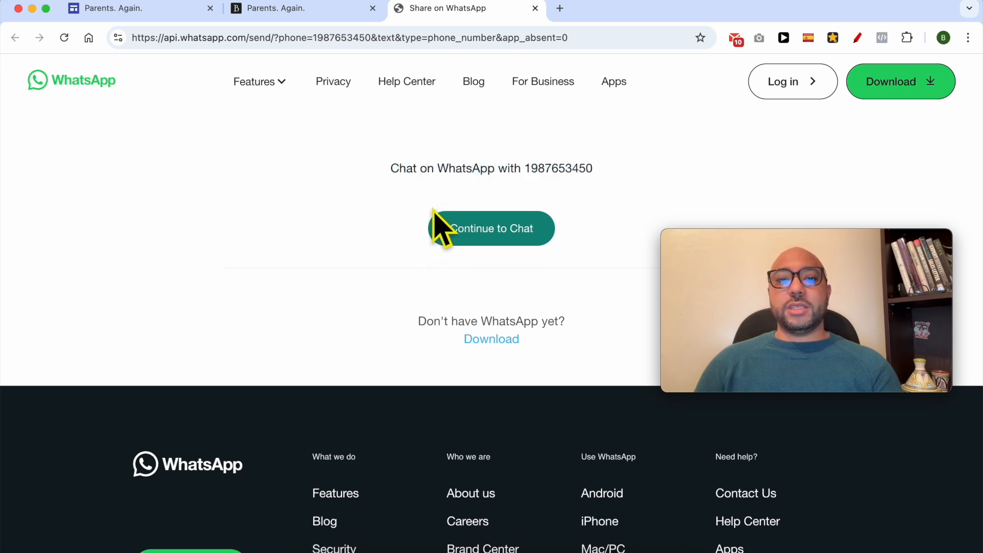
pyautogui.moveTo(517, 248)
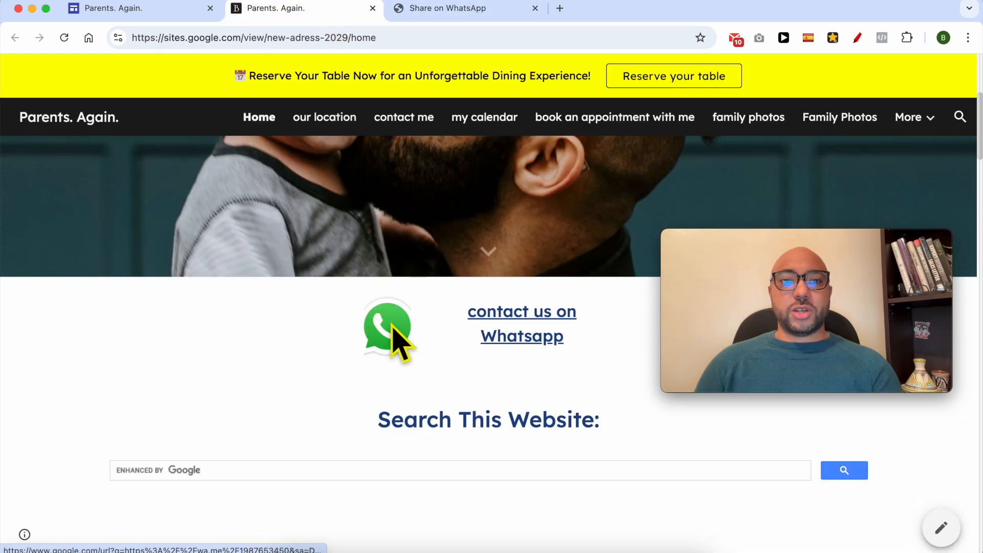
pyautogui.click(522, 324)
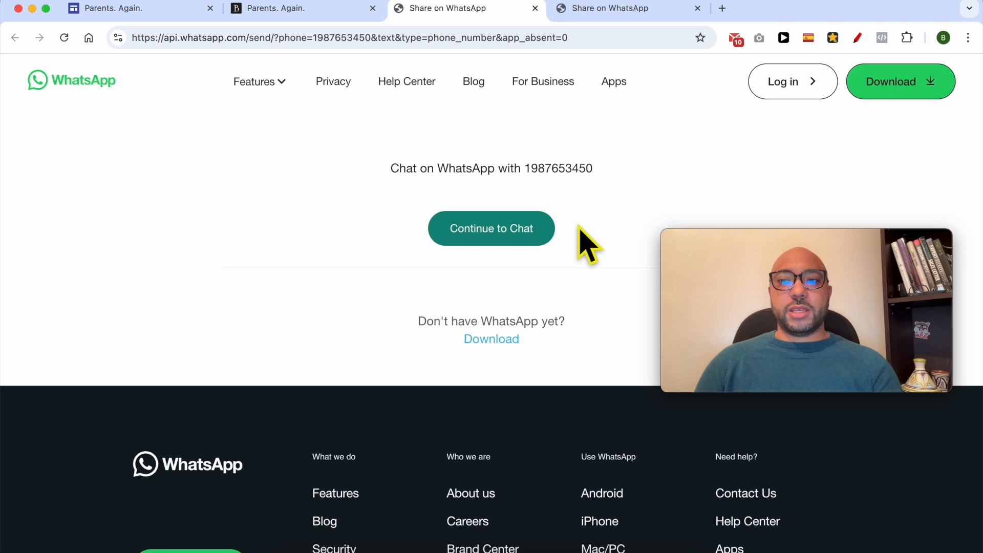
pyautogui.moveTo(575, 234)
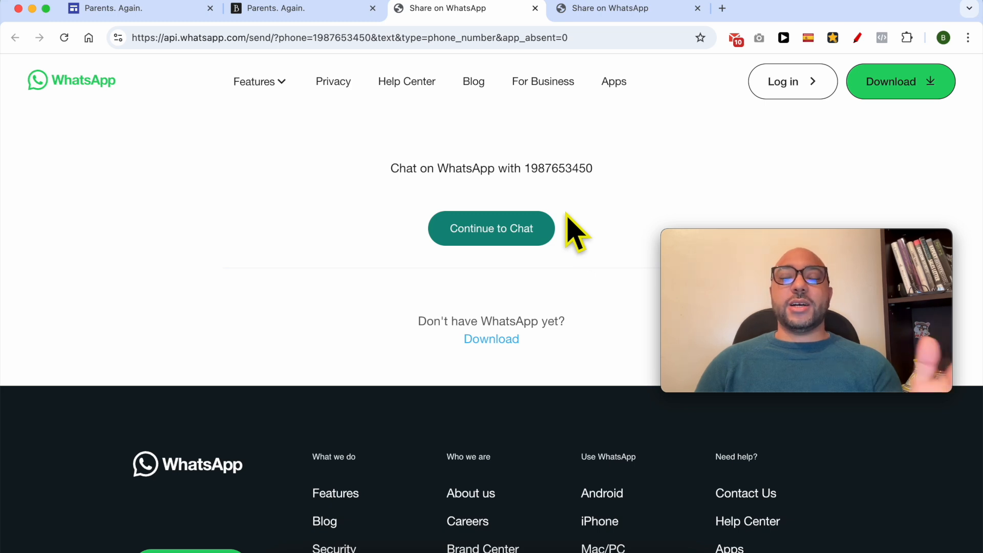
pyautogui.click(276, 8)
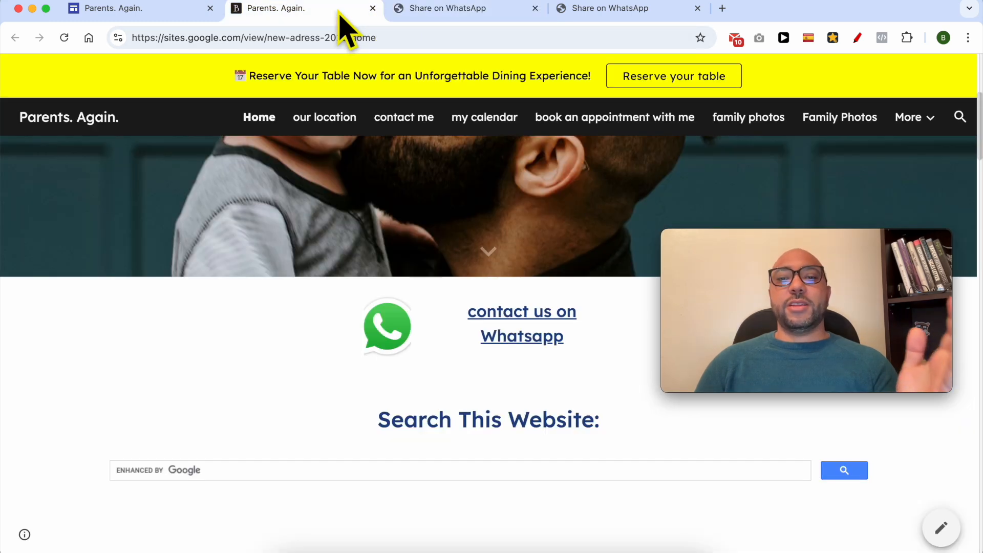